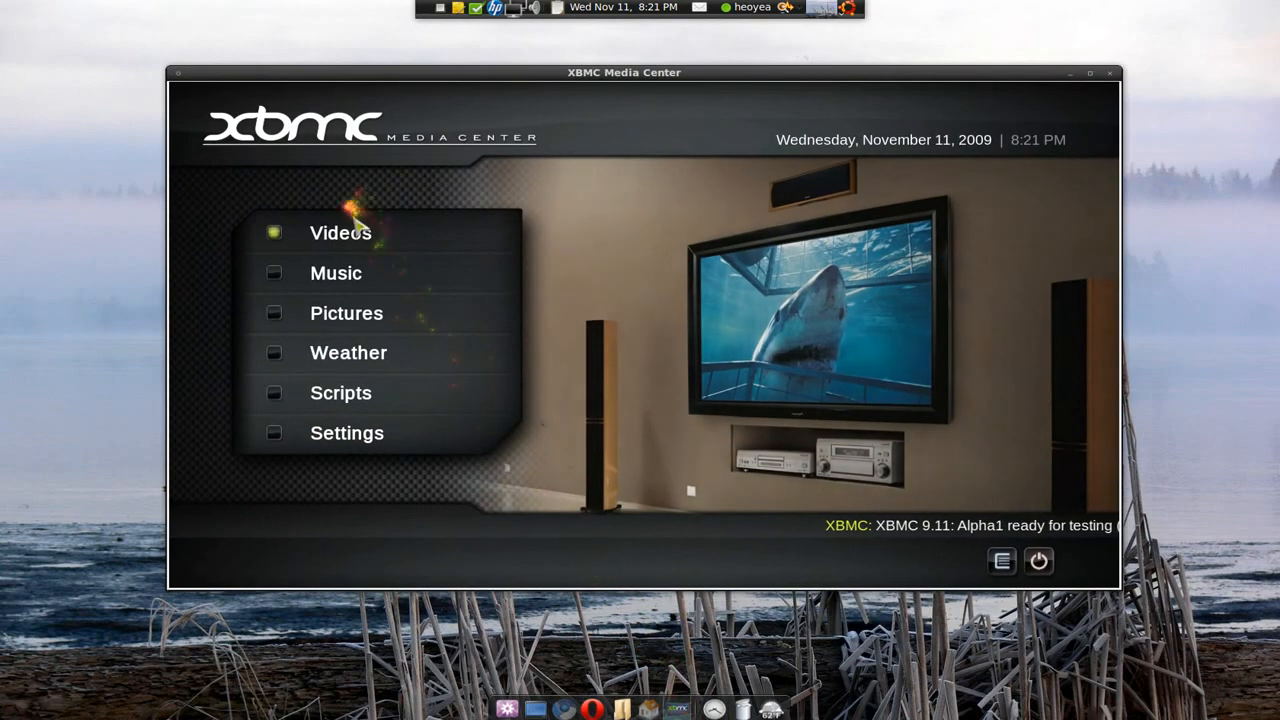
Step: Navigate from xbmc.org's Downloads section to the Plugins and Scripts page in Chrome
left_click(340, 232)
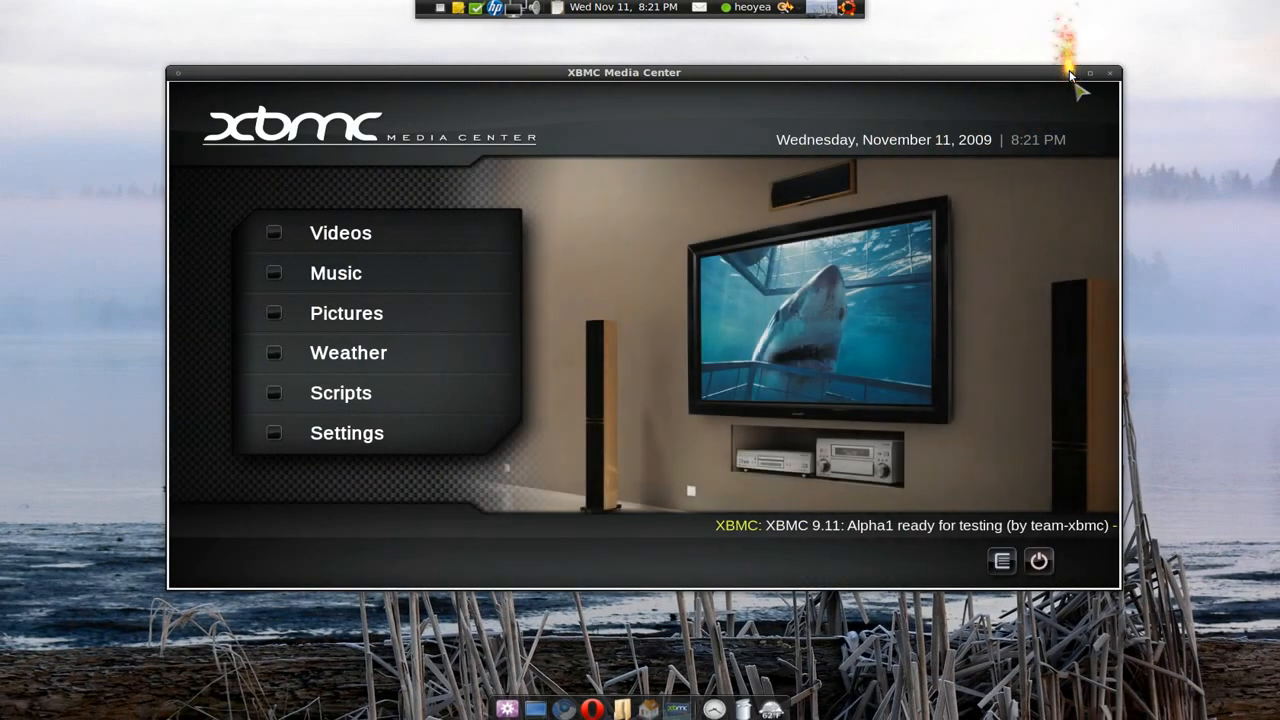
left_click(1088, 72)
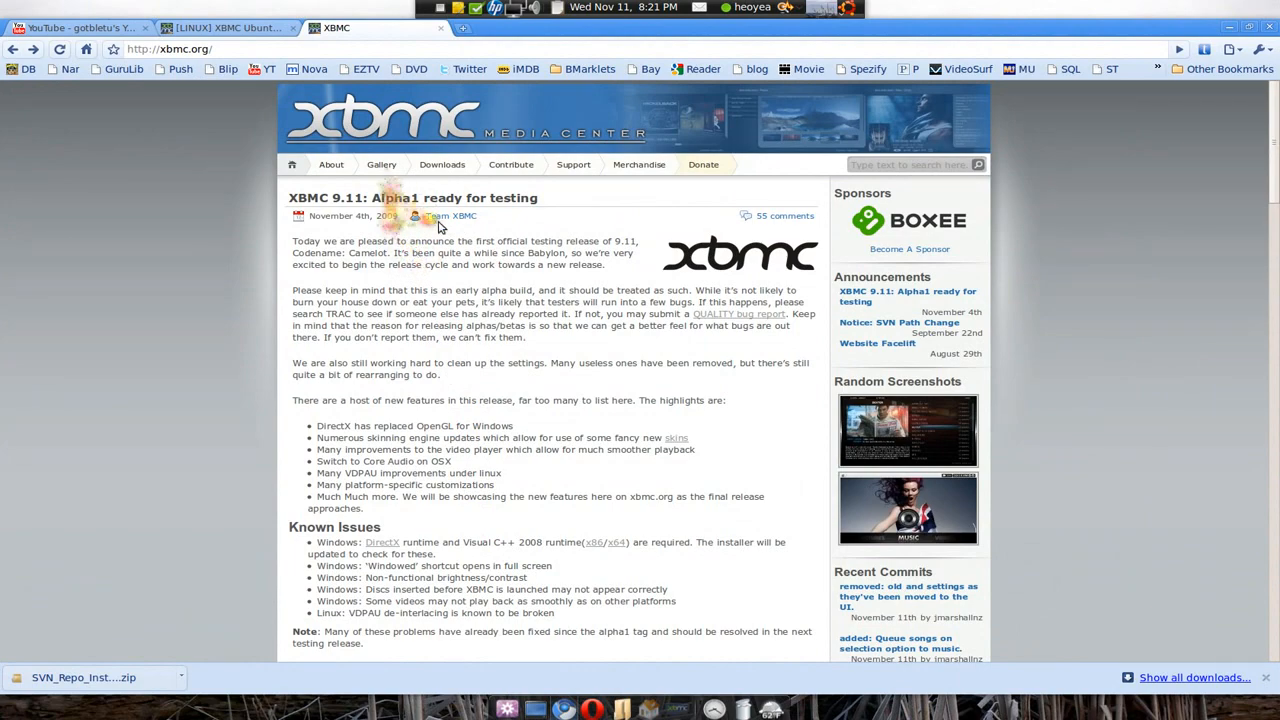
left_click(442, 164)
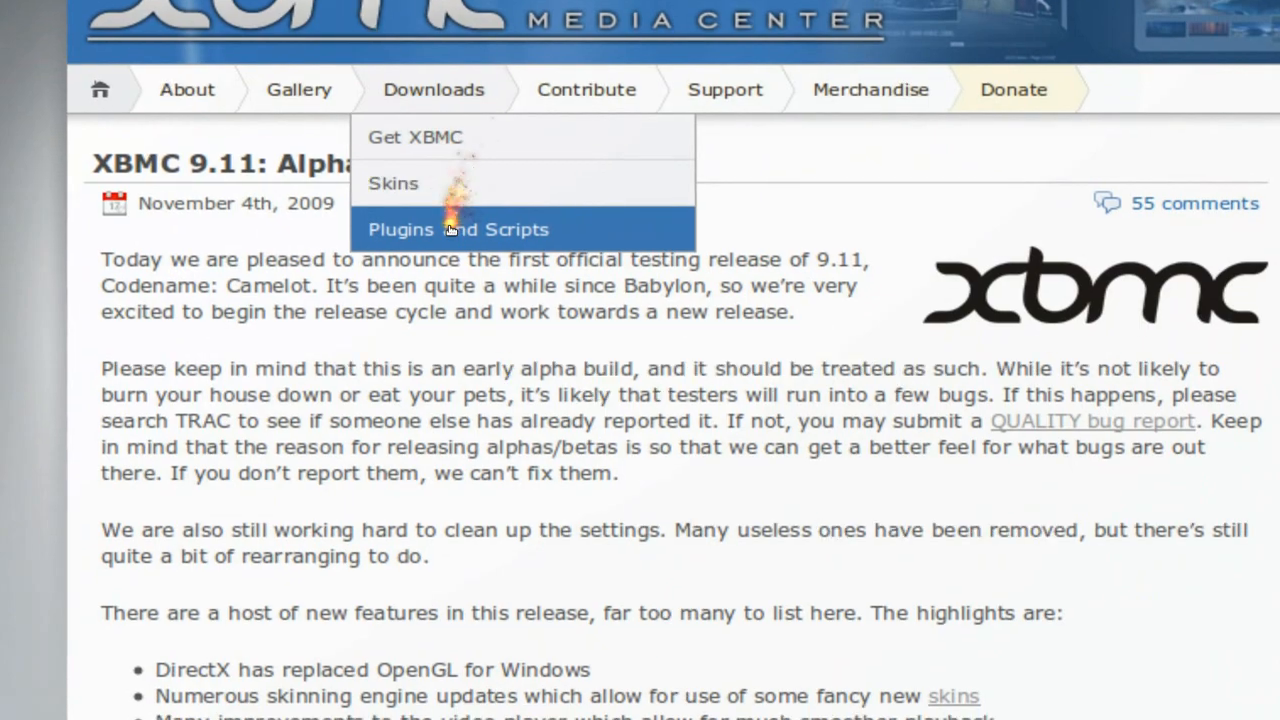
left_click(458, 228)
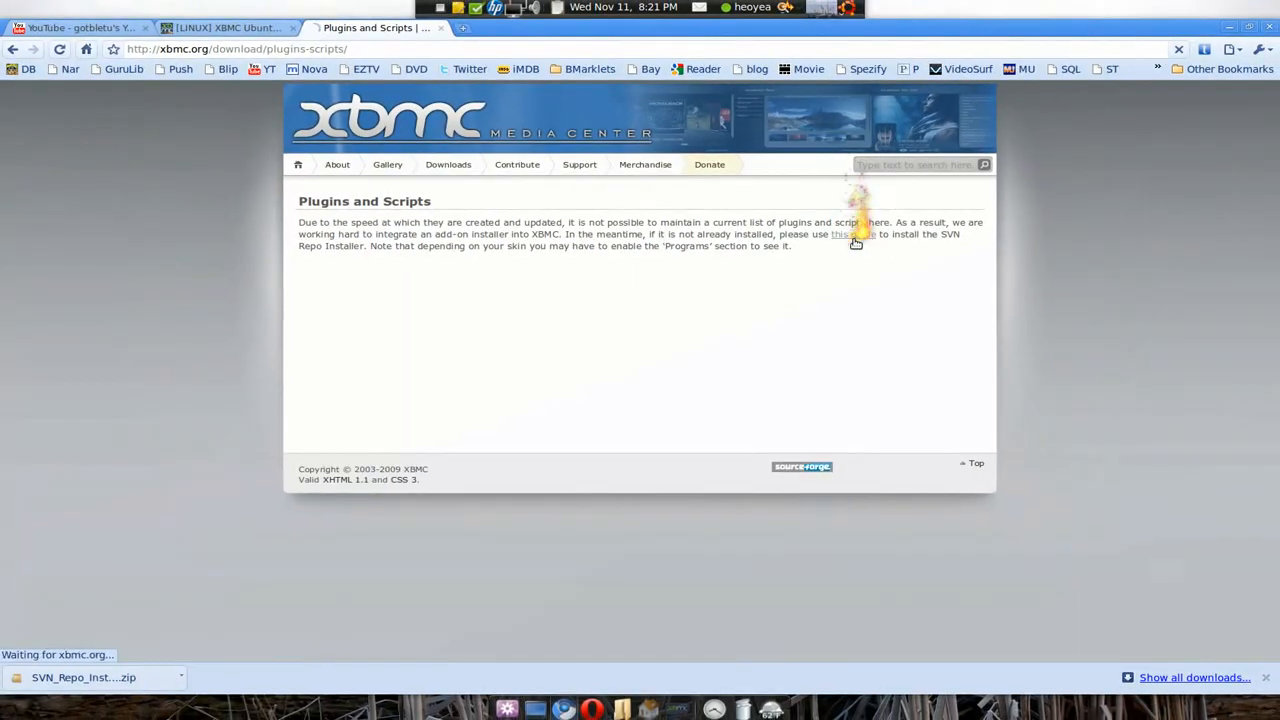
Step: Follow the forum post link and download SVN_Repo_Installer.zip
left_click(852, 234)
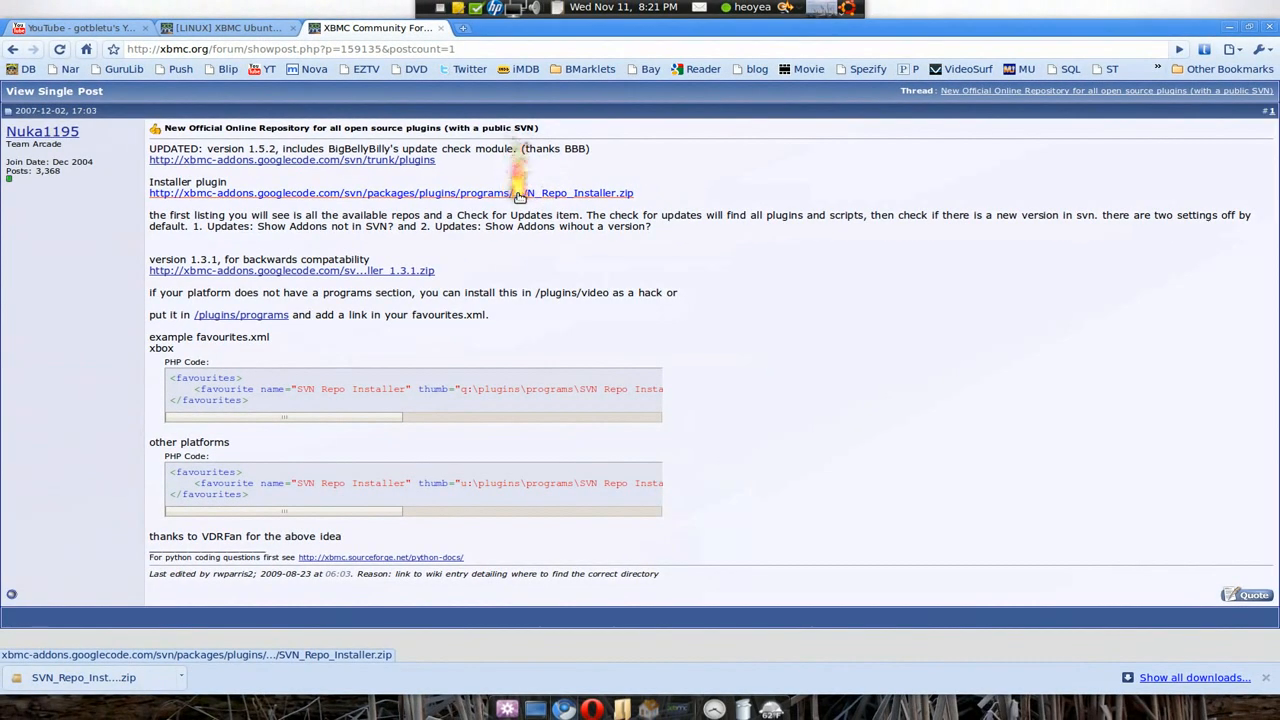
left_click(612, 28)
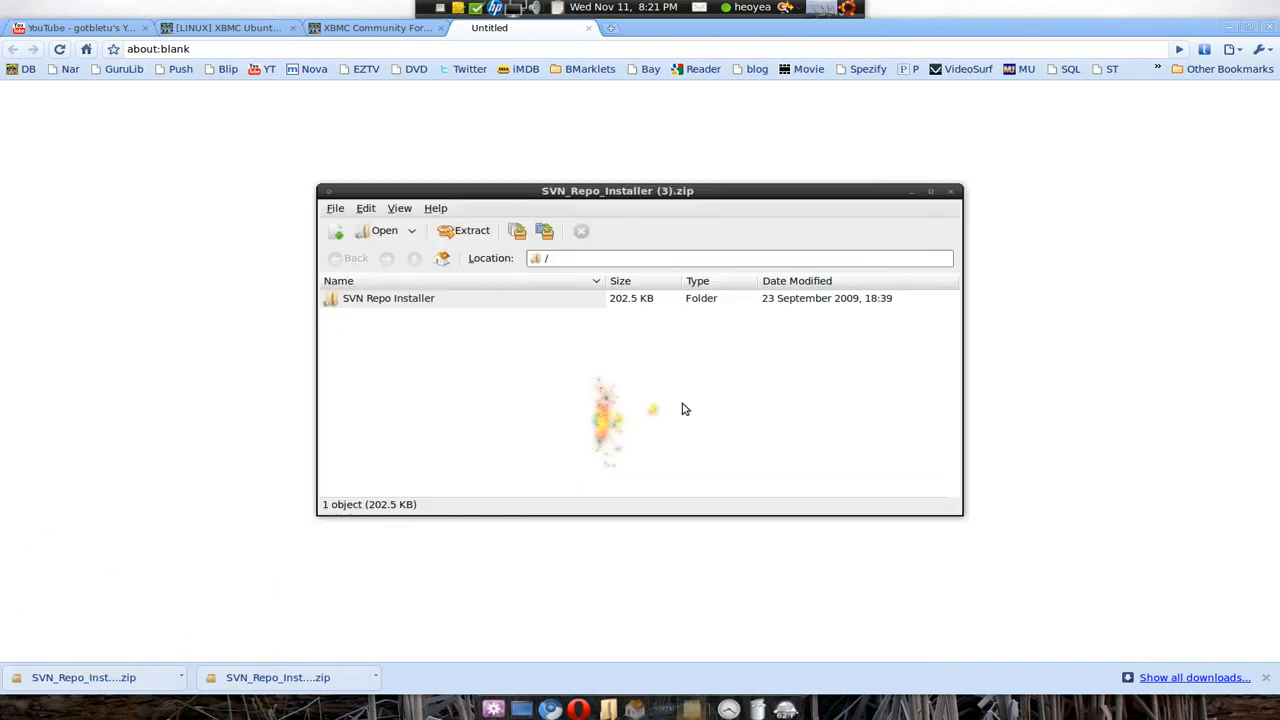
Step: Open the downloaded zip in Archive Manager and move its window to the desktop's upper left
left_click(948, 192)
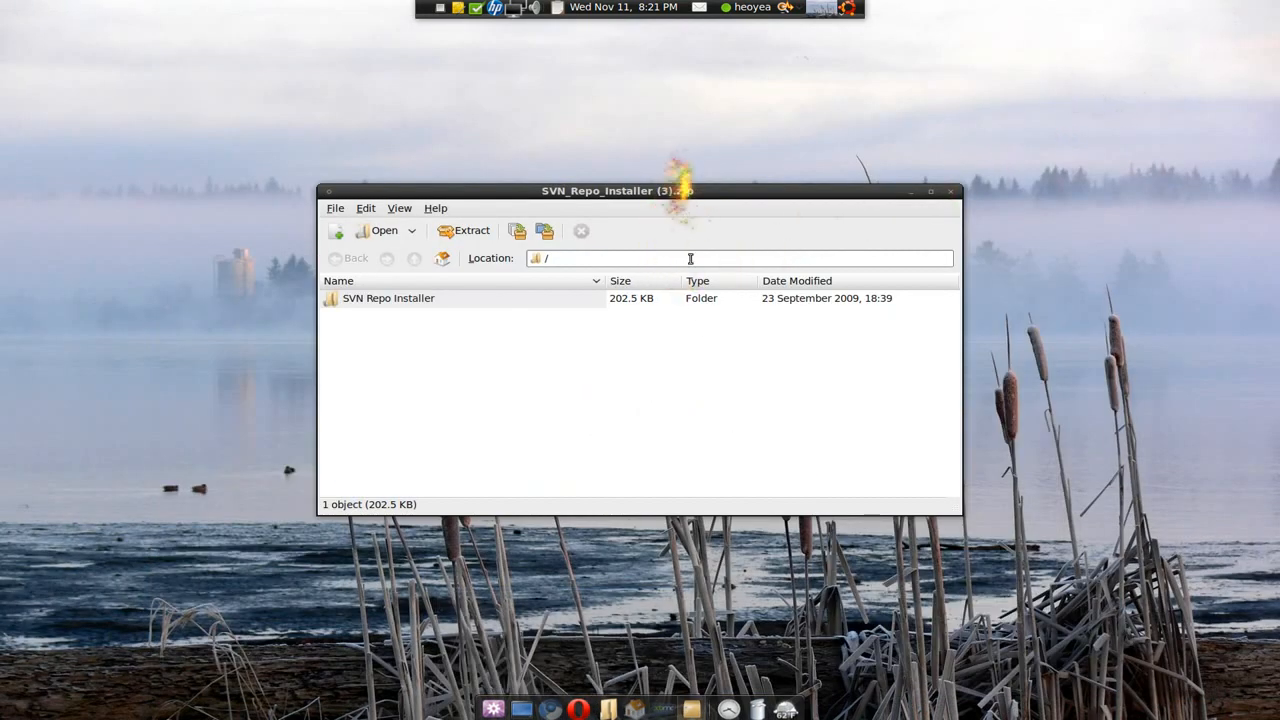
left_click_drag(616, 190, 404, 156)
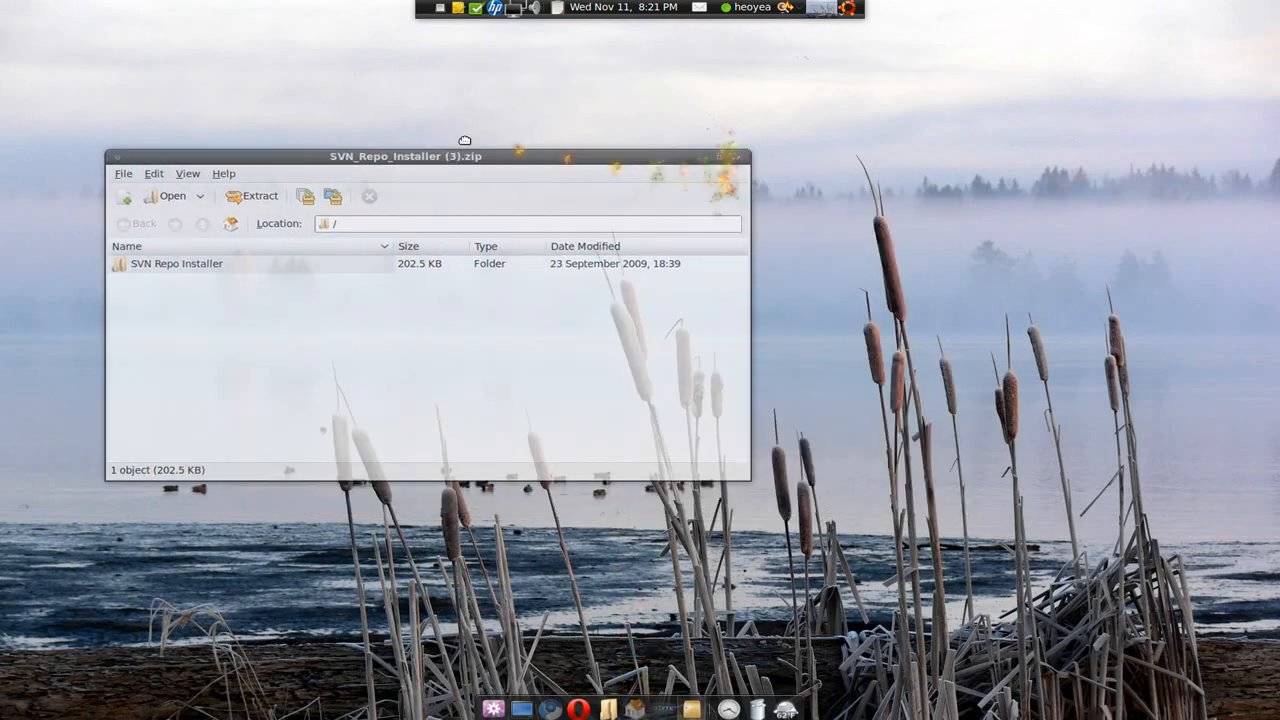
left_click_drag(464, 156, 336, 92)
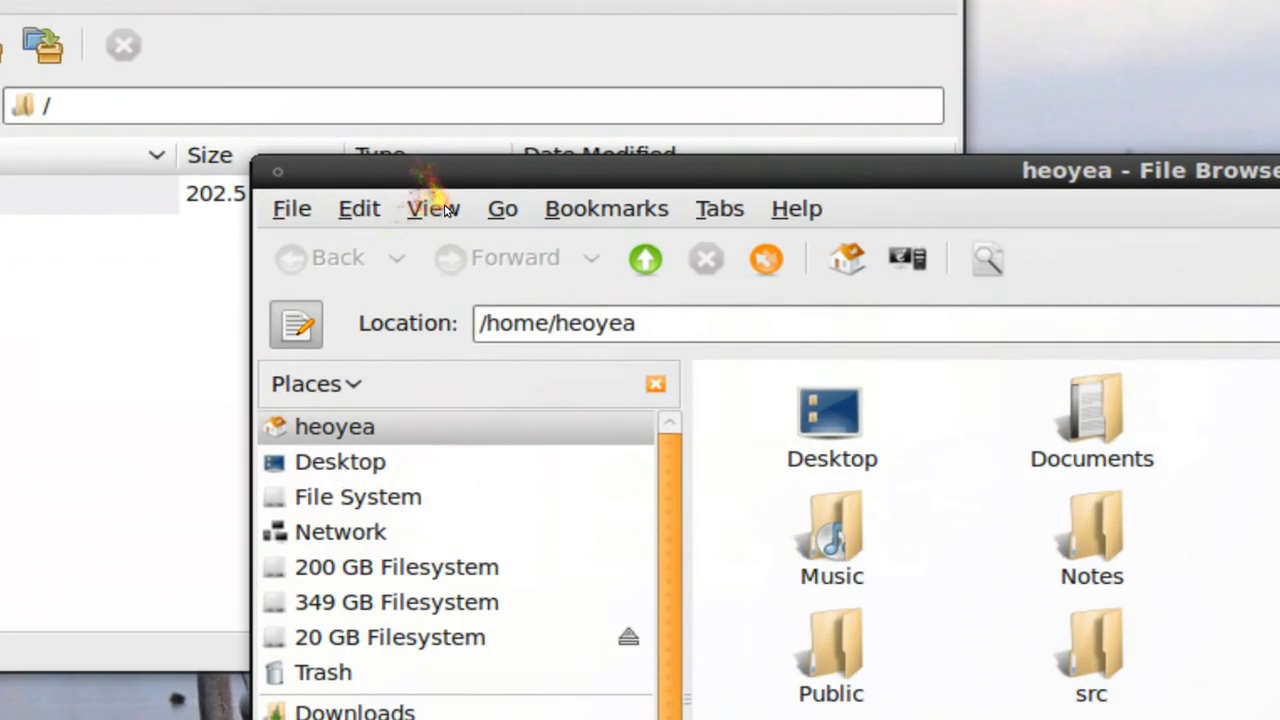
Step: Show hidden files and browse into .xbmc/plugins/video, then select the SVN Repo Installer folder
left_click(432, 208)
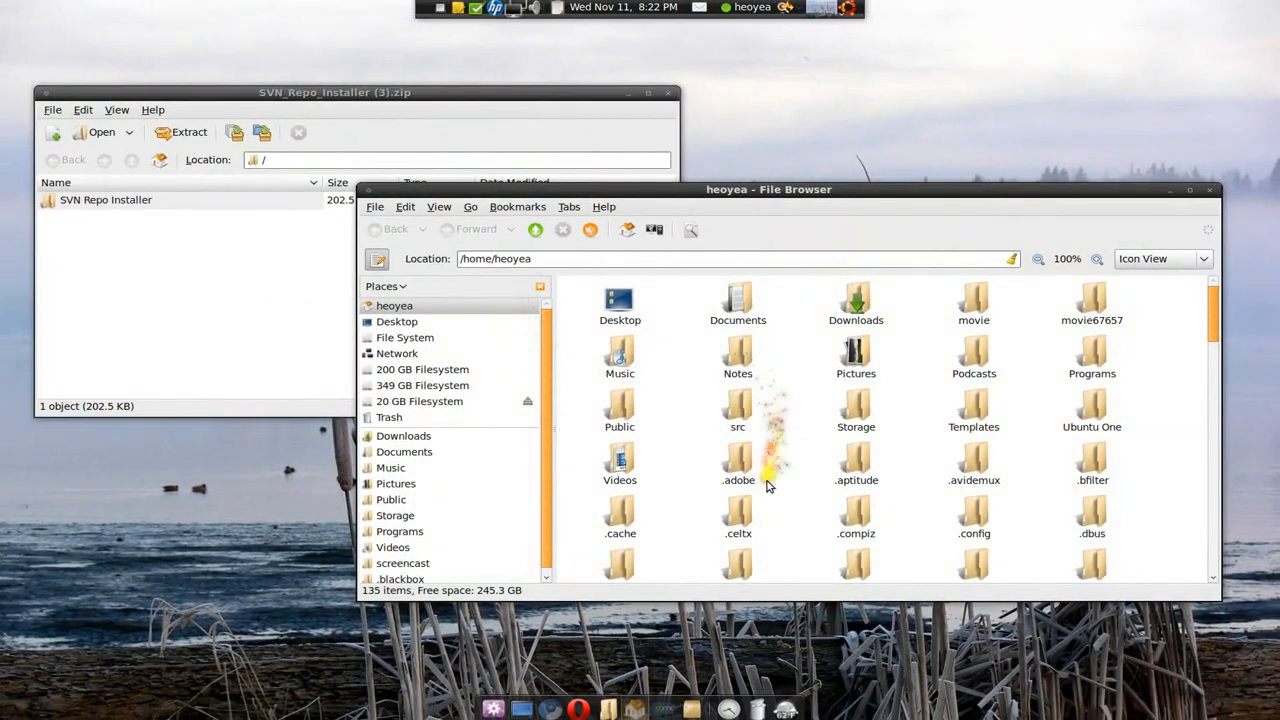
mouse_move(800, 468)
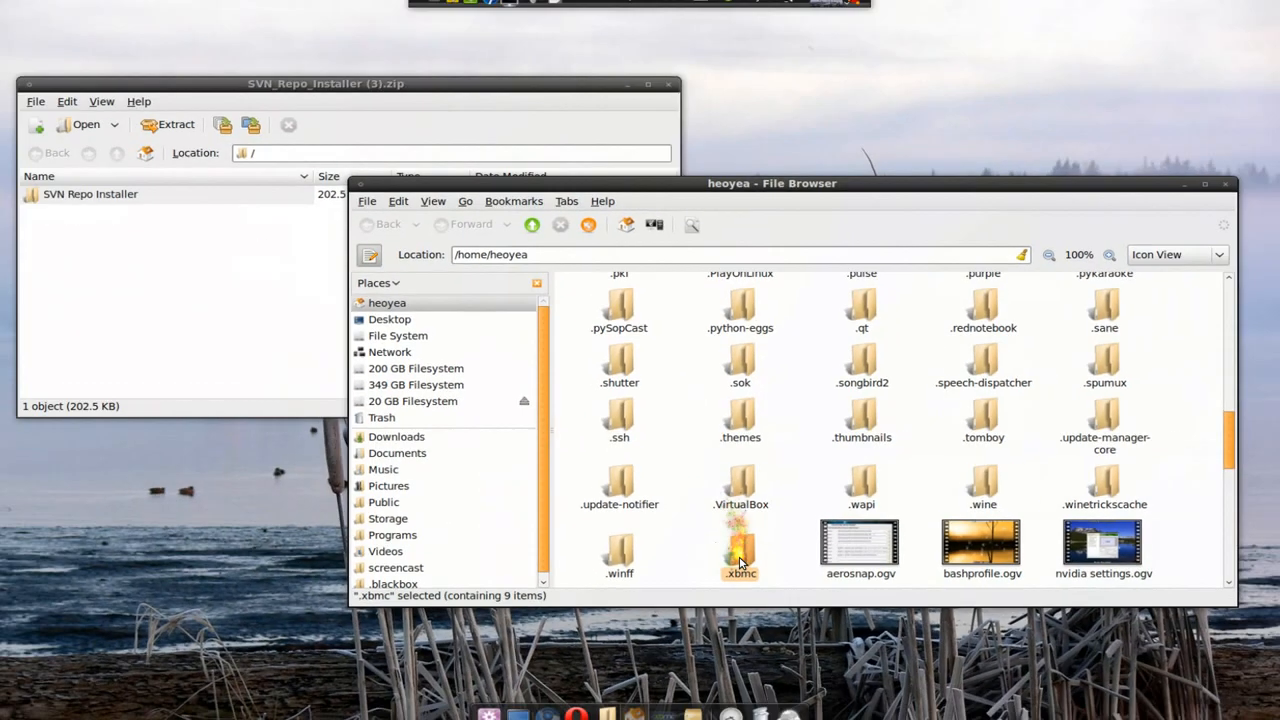
double_click(740, 544)
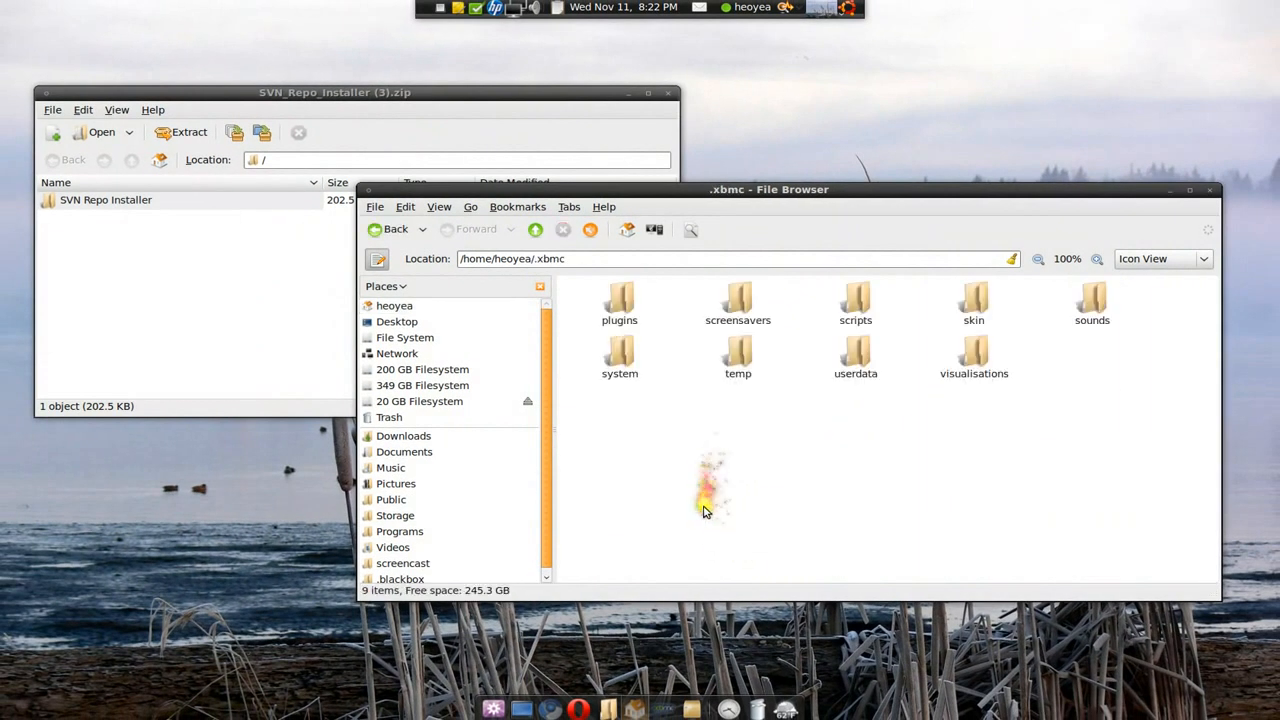
double_click(620, 300)
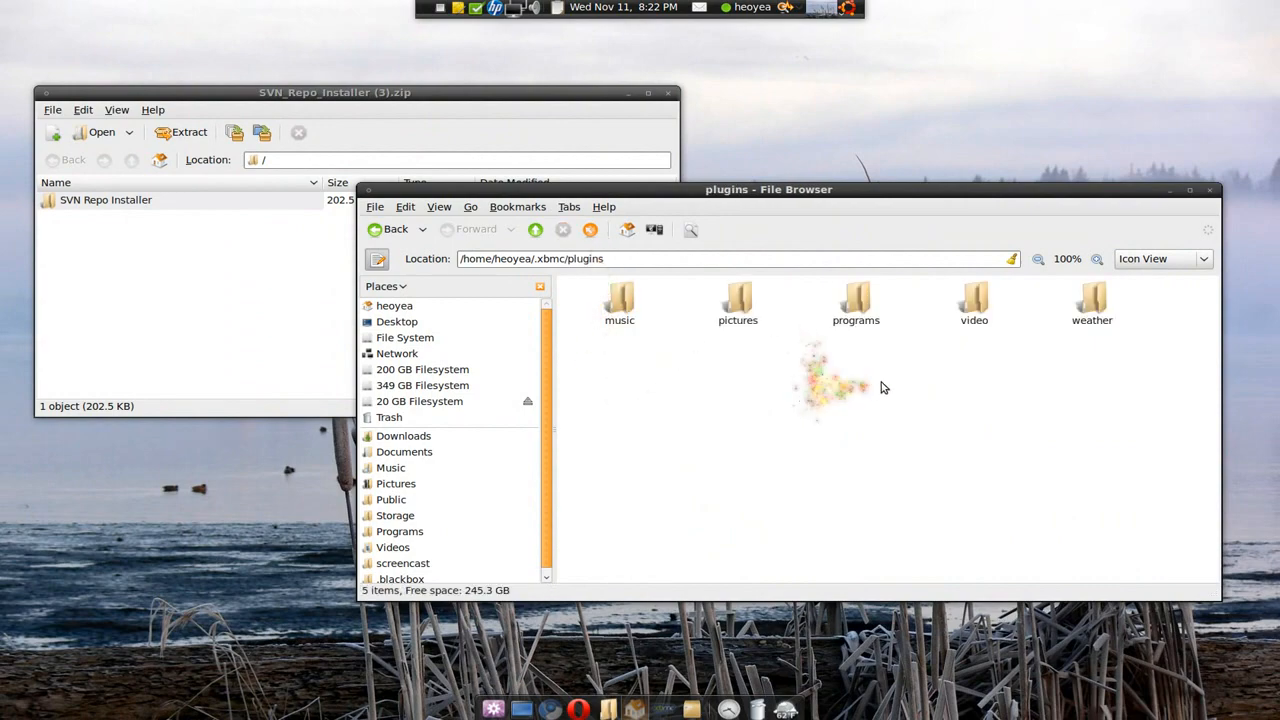
double_click(974, 300)
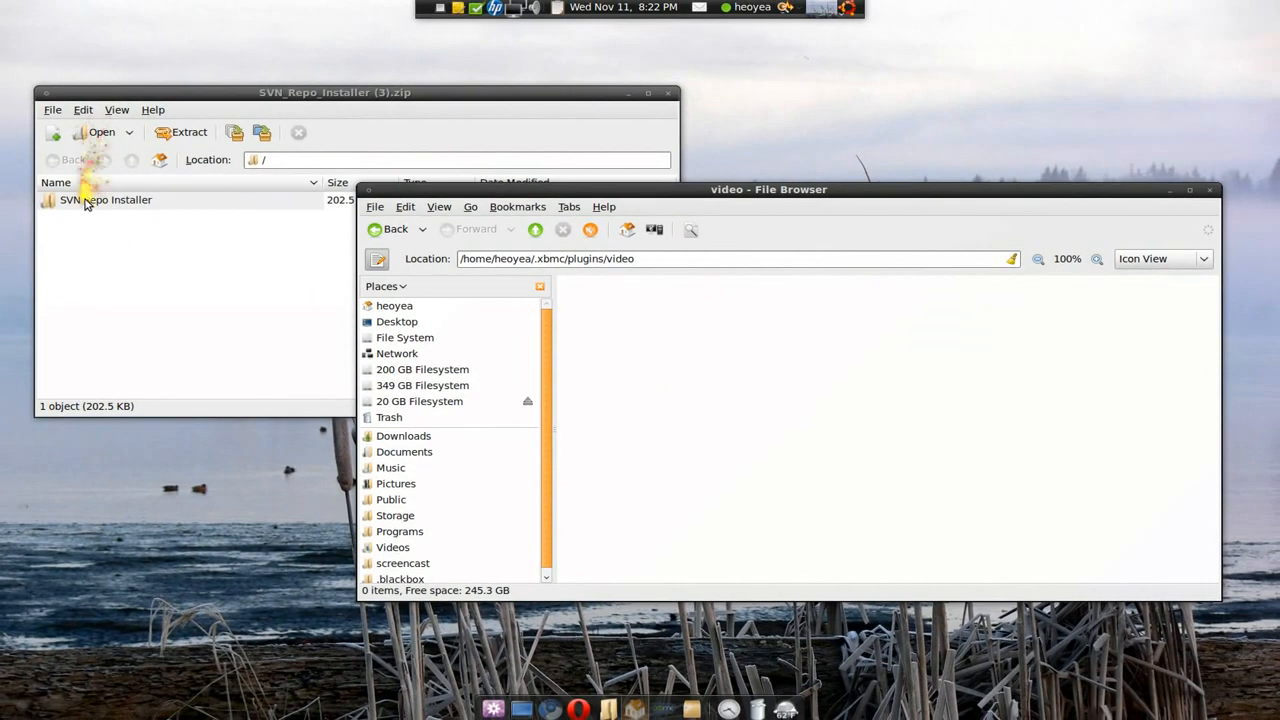
left_click(106, 200)
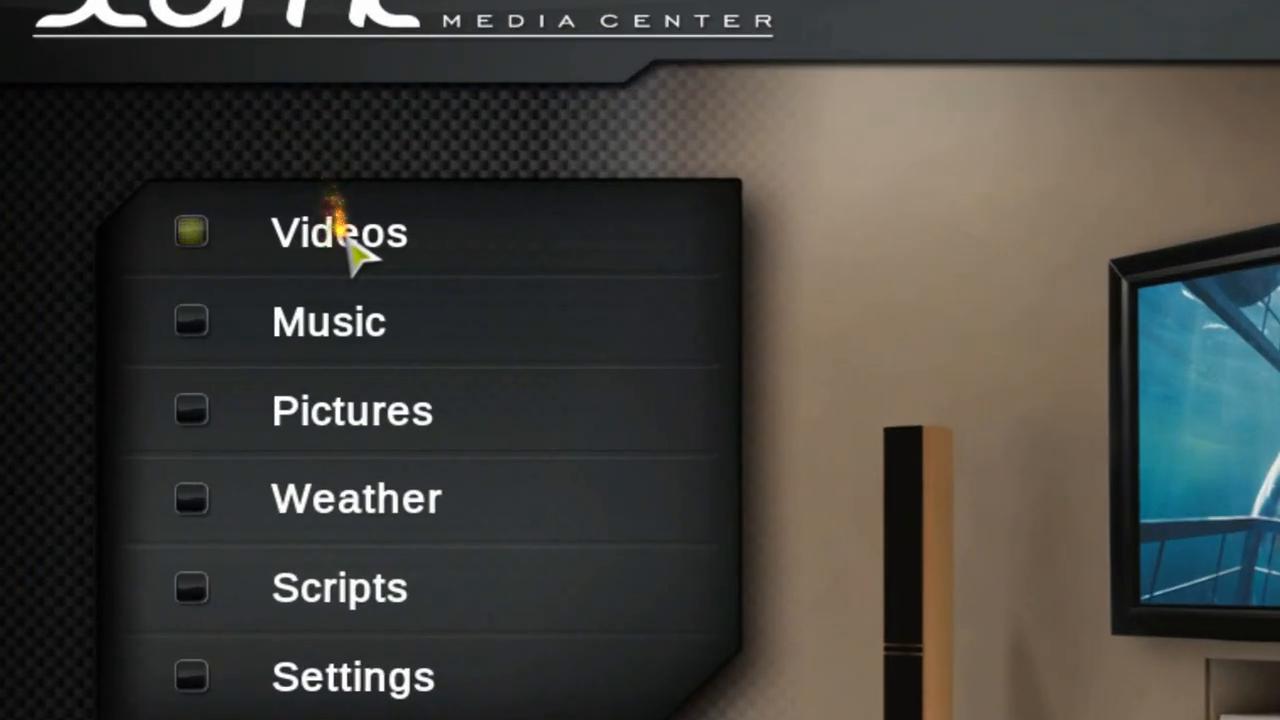
Step: Launch SVN Repo Installer from Videos and browse the xbmc-addons repository's video category
left_click(338, 232)
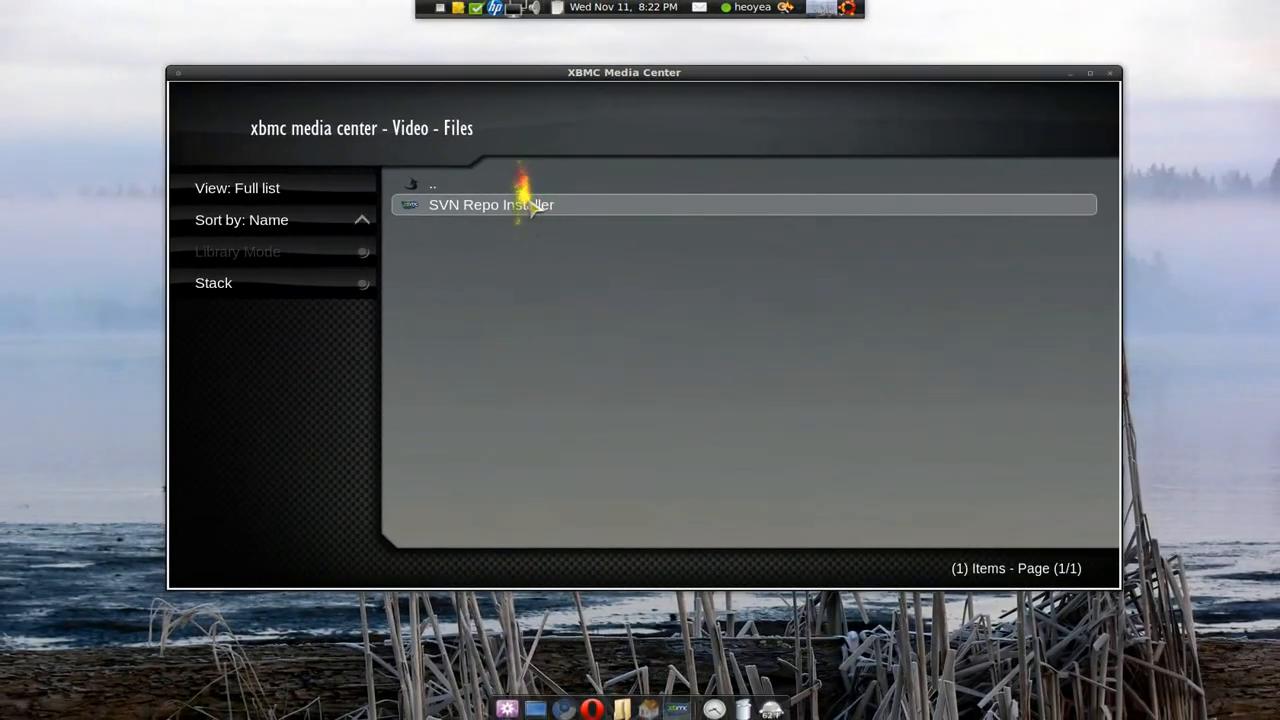
mouse_move(476, 336)
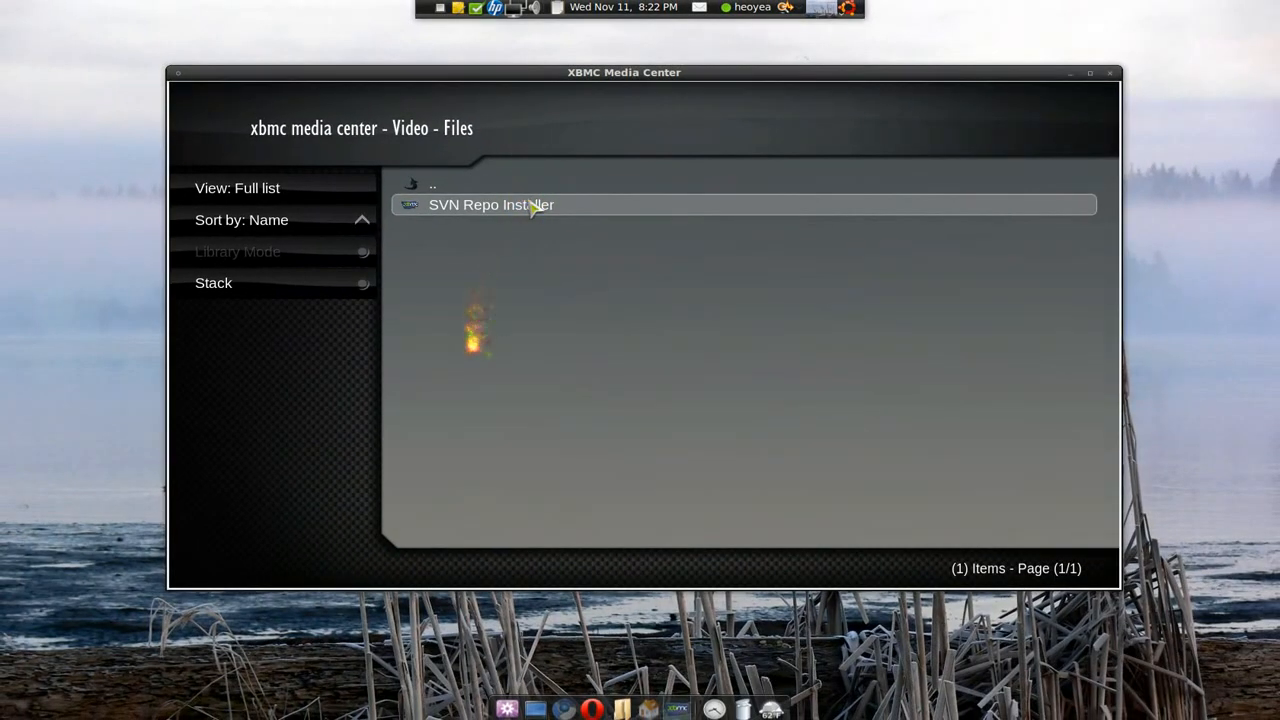
double_click(492, 204)
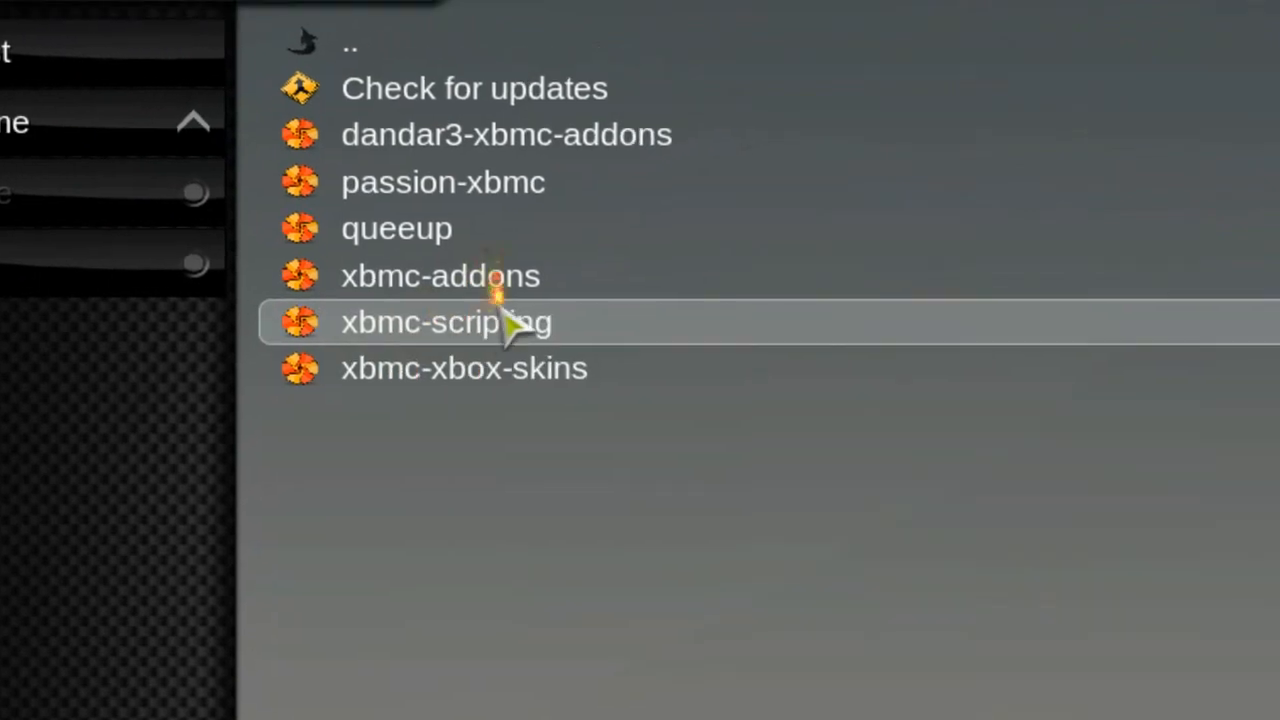
key("Up")
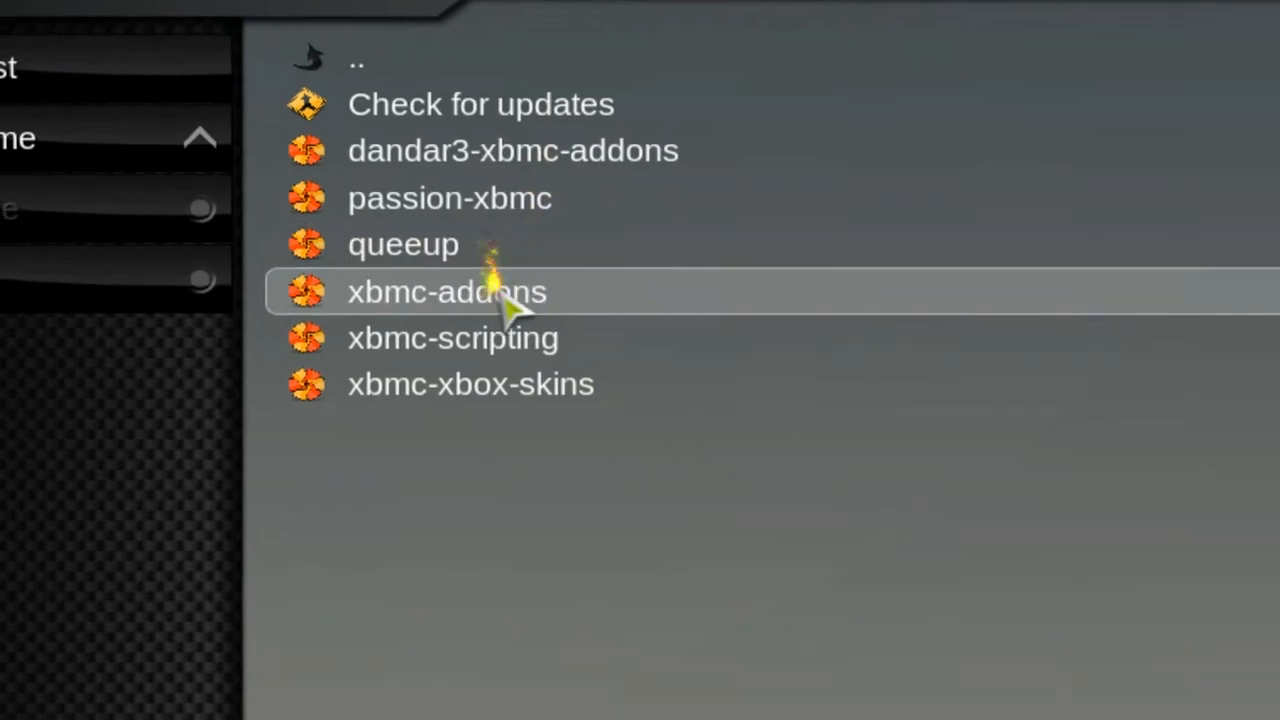
left_click(446, 292)
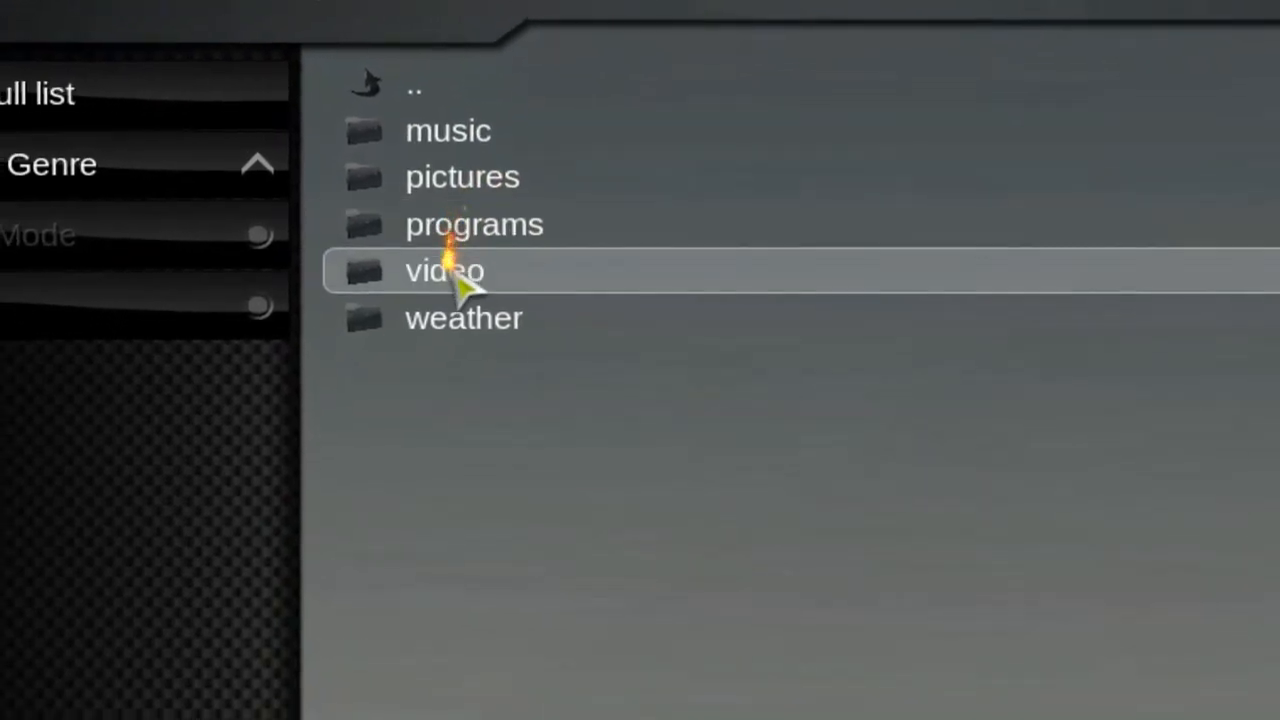
left_click(444, 272)
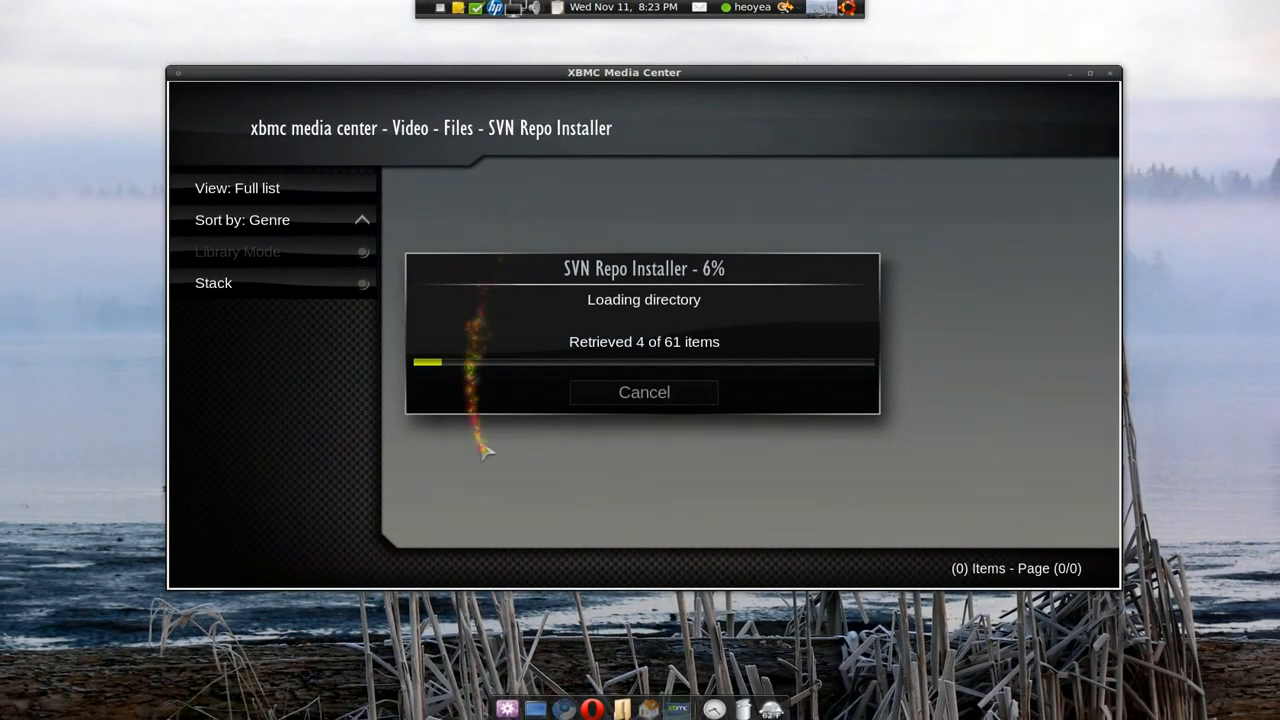
mouse_move(564, 710)
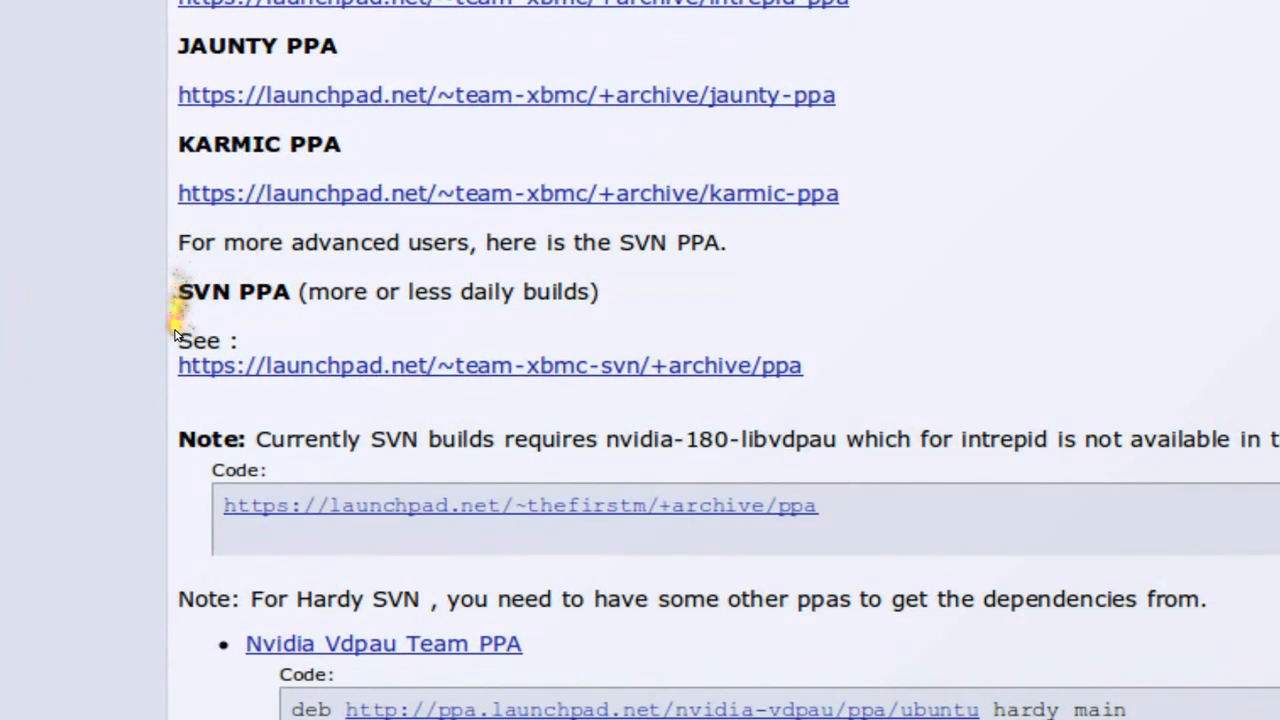
Step: Scroll through the XBMC forum thread showing the Ubuntu PPA repository links
scroll("up", 3)
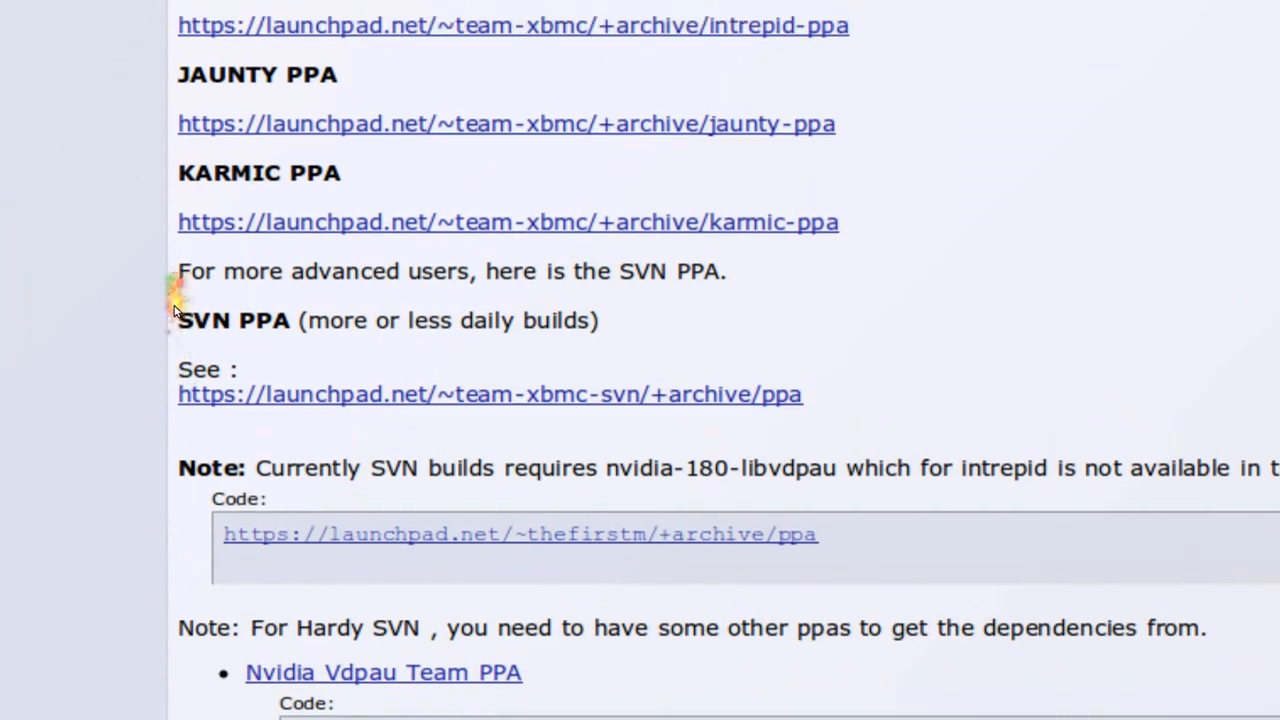
scroll("up", 3)
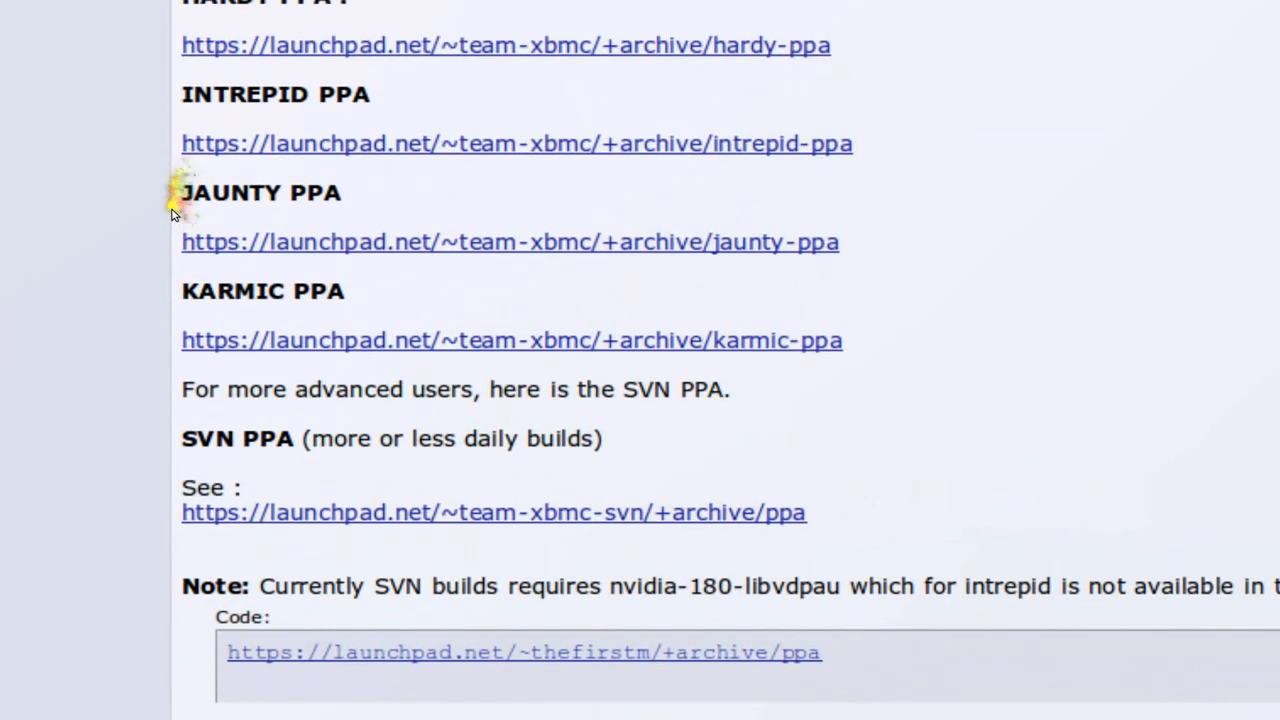
scroll("down", 3)
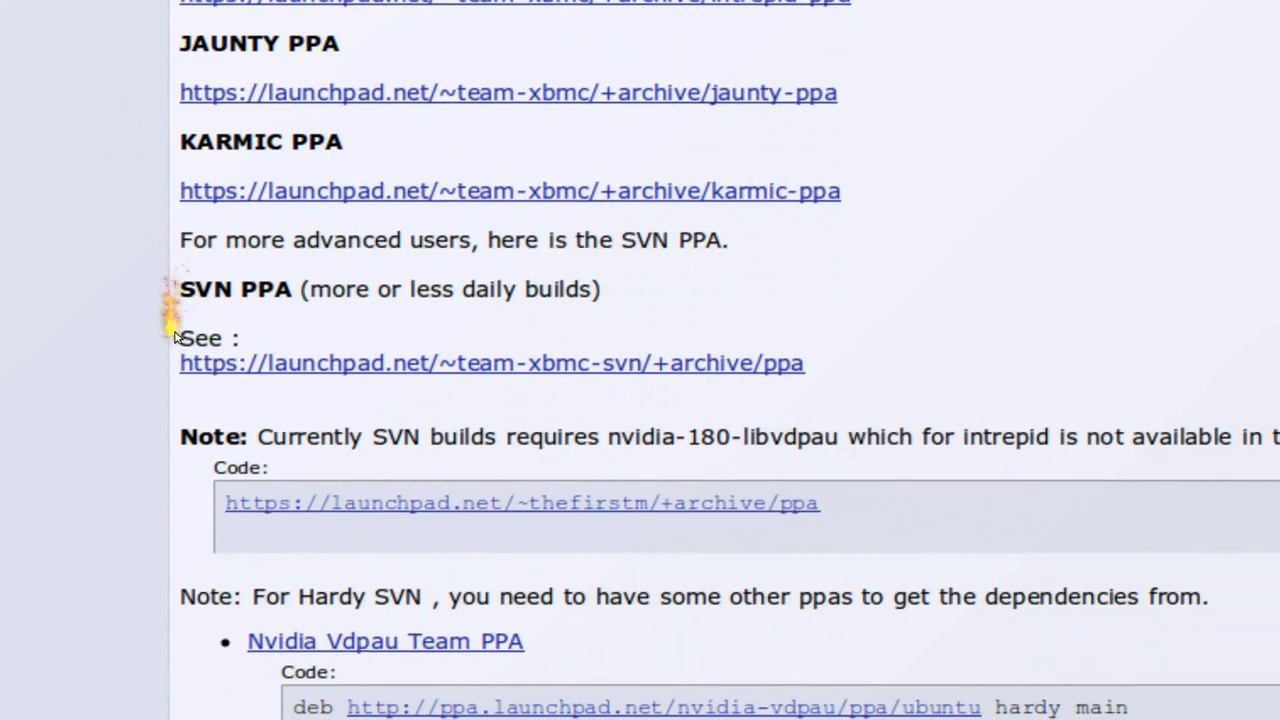
scroll("down", 3)
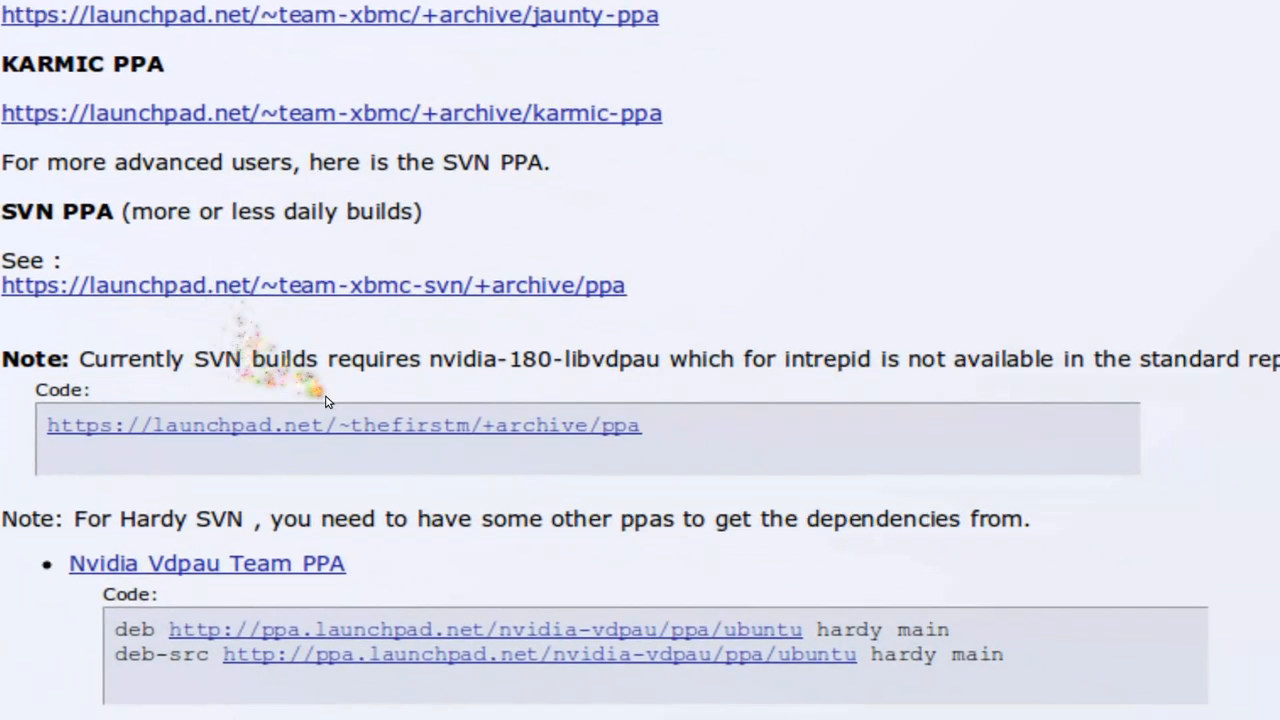
scroll("right", 3)
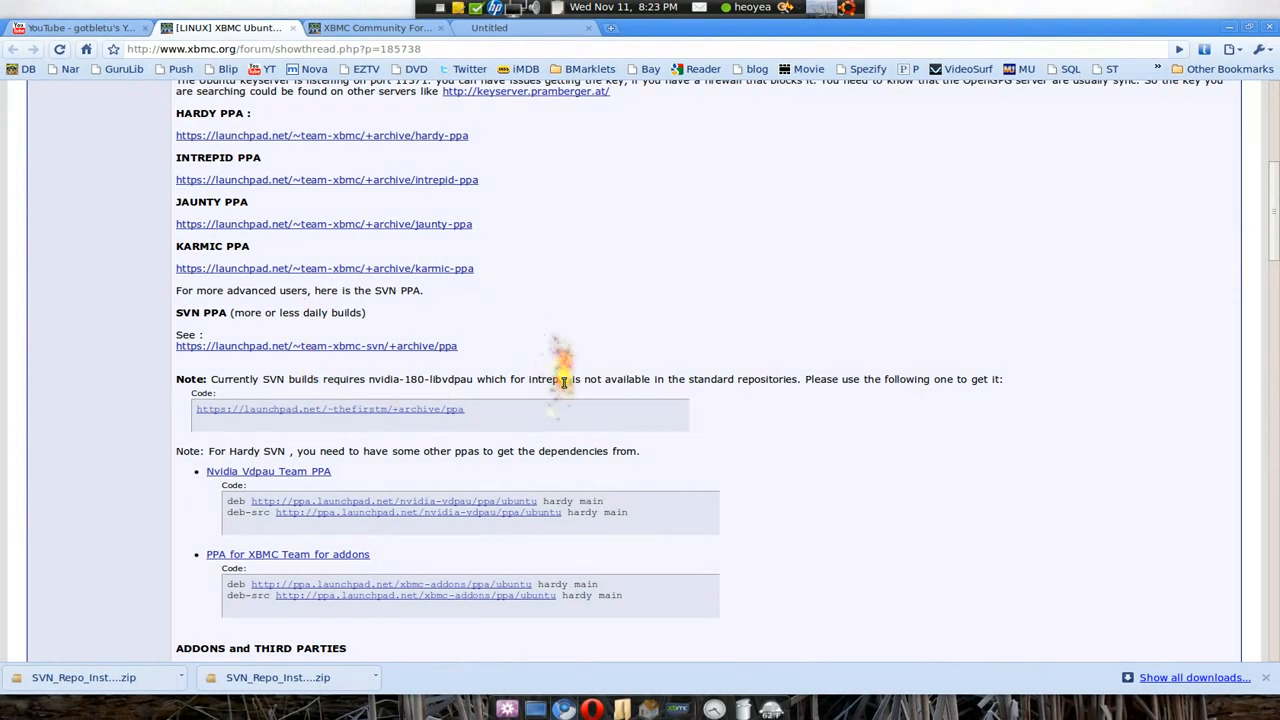
mouse_move(564, 384)
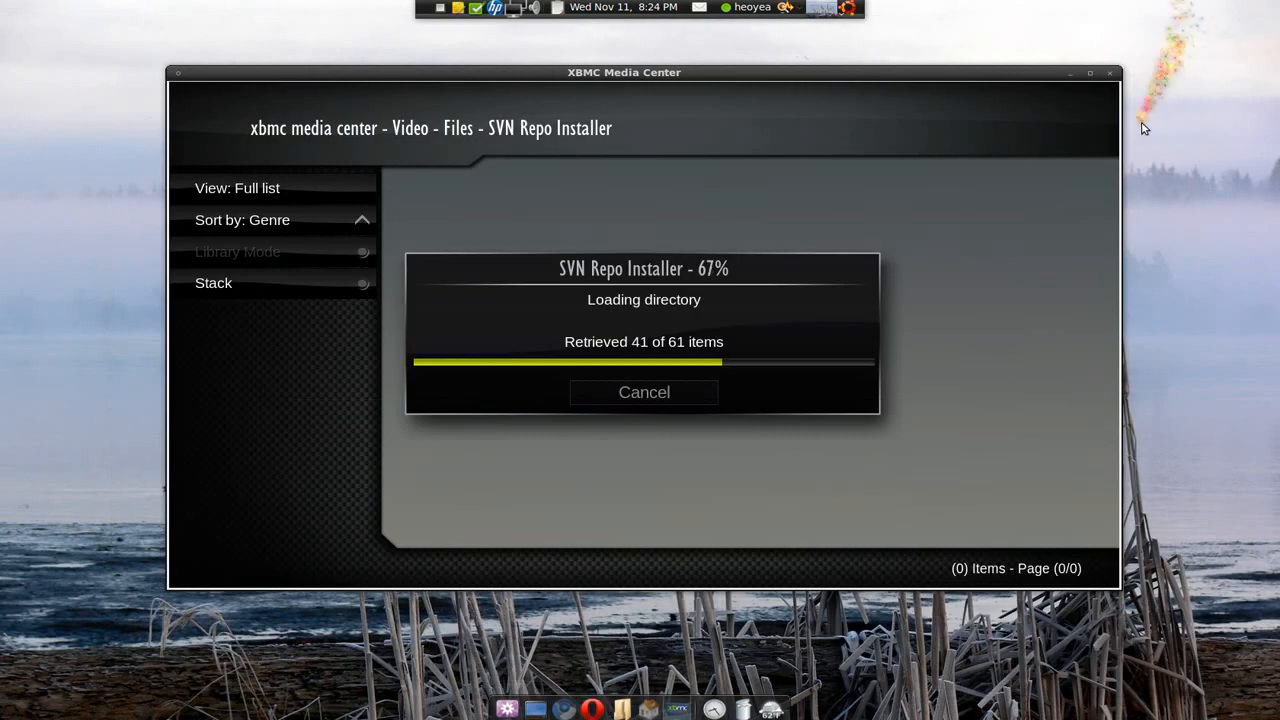
mouse_move(848, 528)
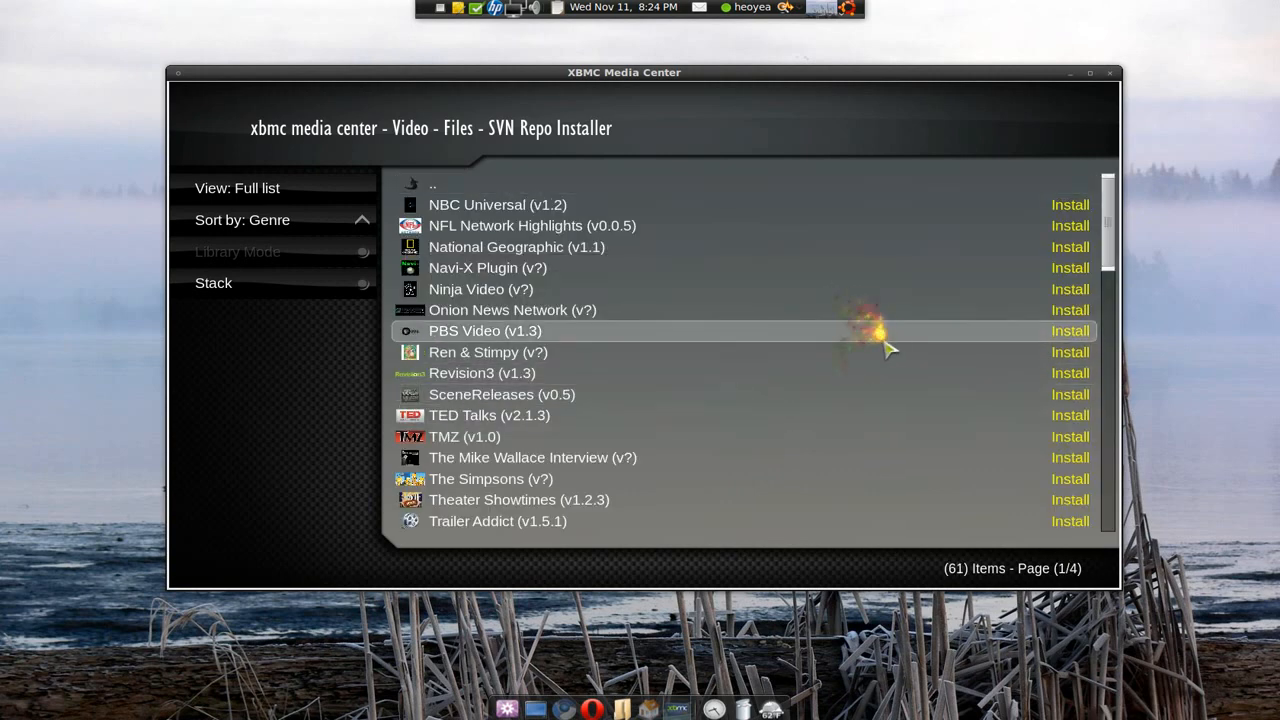
mouse_move(916, 330)
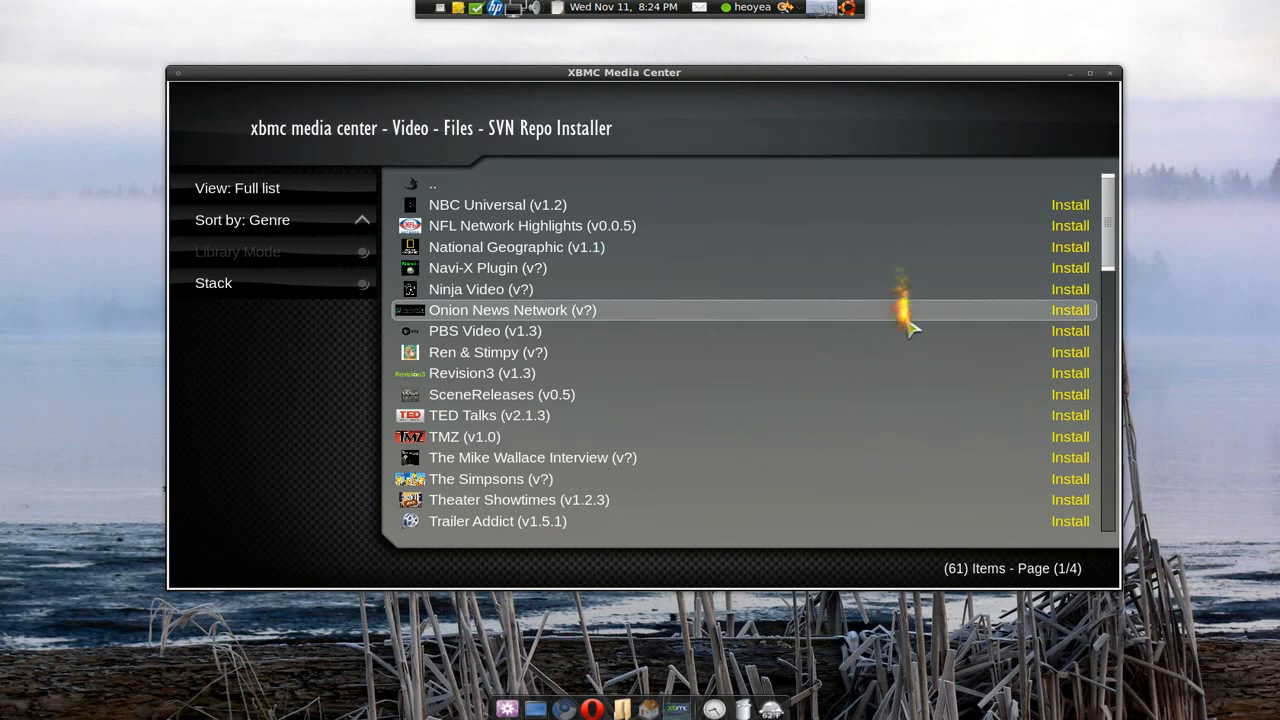
Step: Scroll the installer list to Justin.tv (v1.4.14) and choose Install on its row
scroll("down", 3)
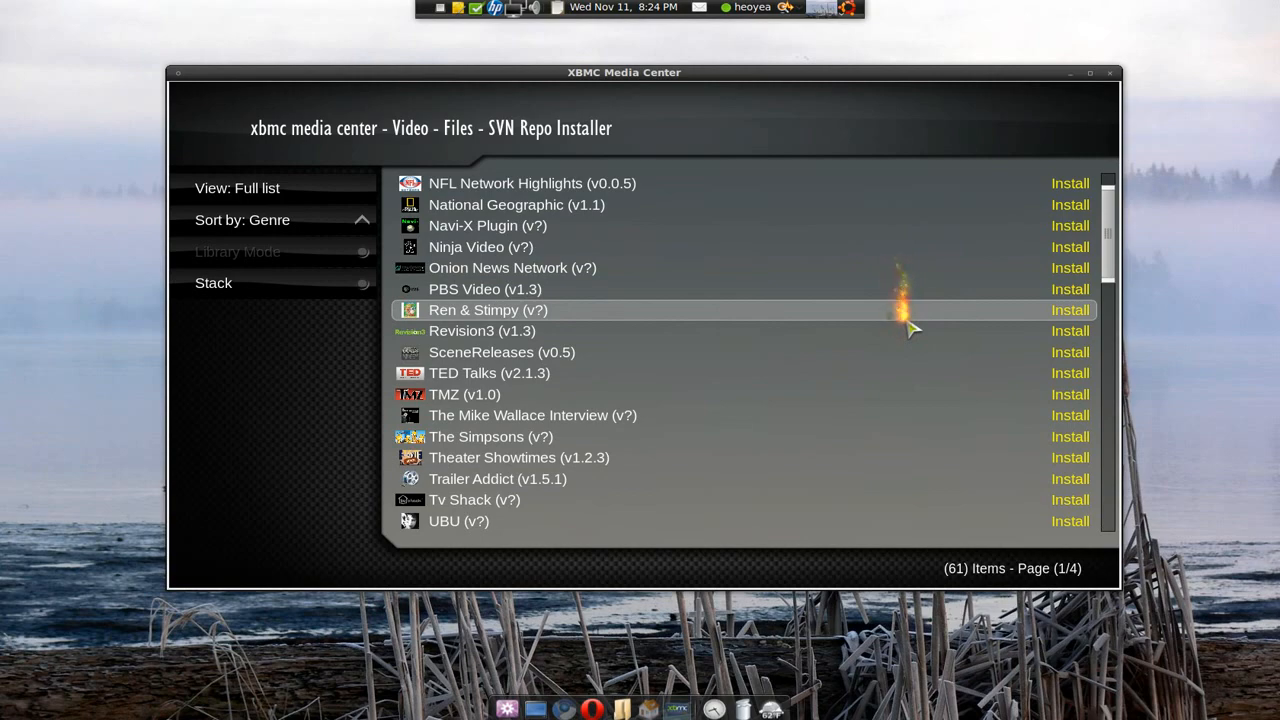
scroll("down", 3)
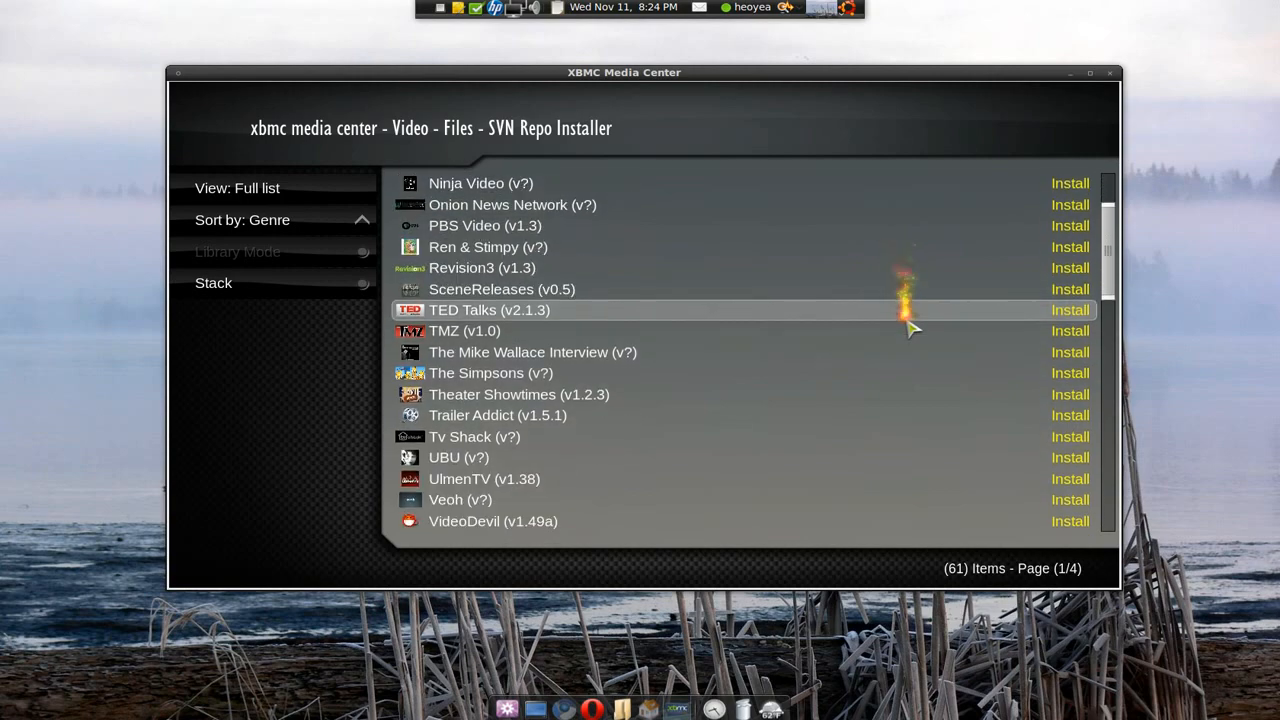
scroll("down", 3)
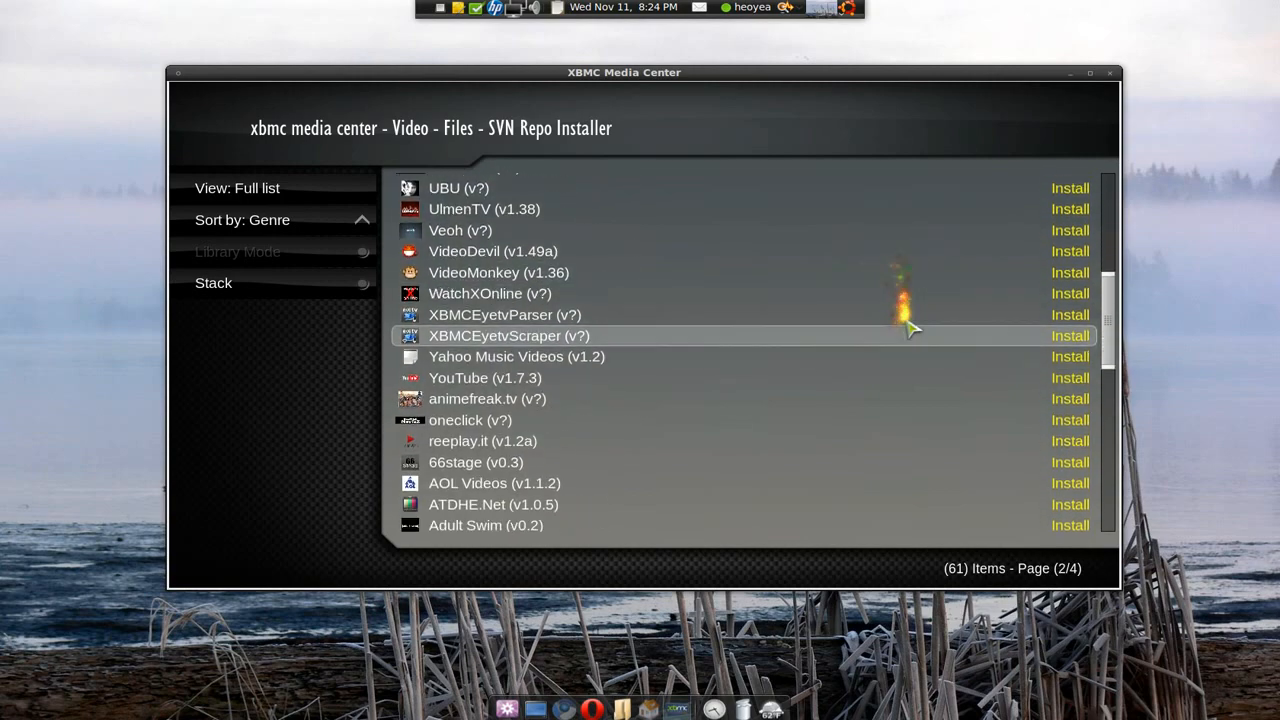
scroll("down", 3)
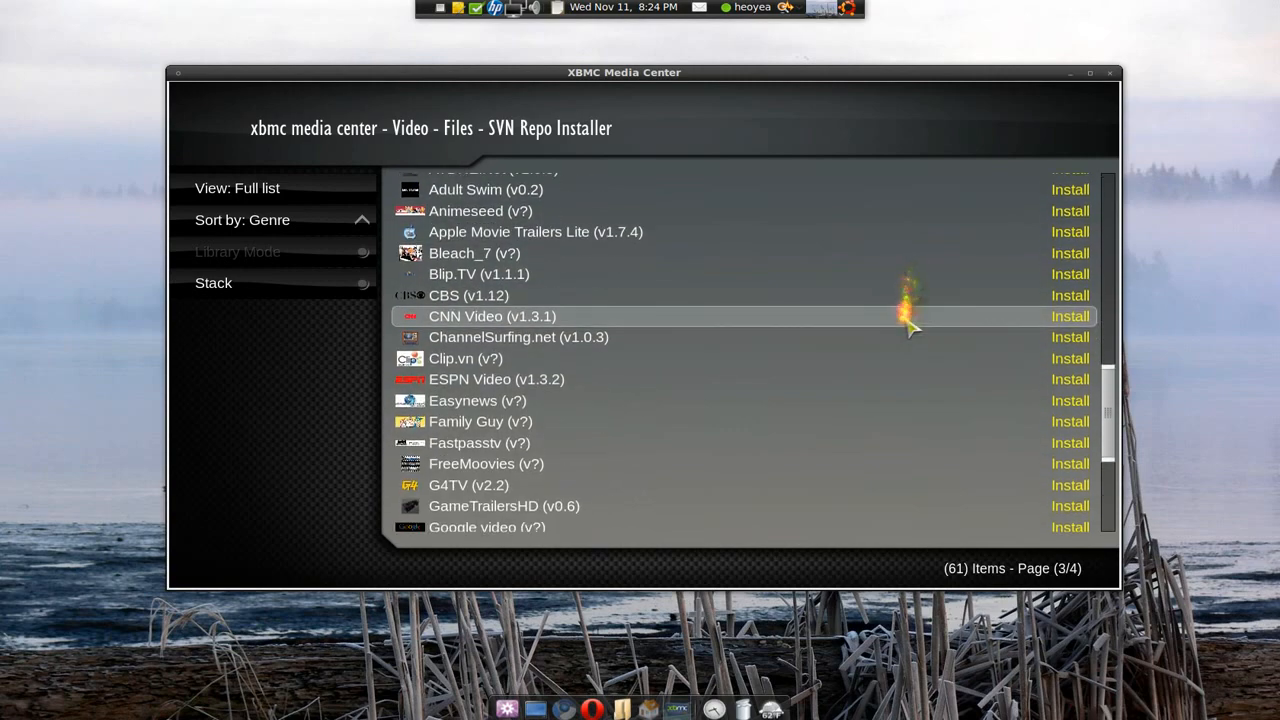
scroll("down", 3)
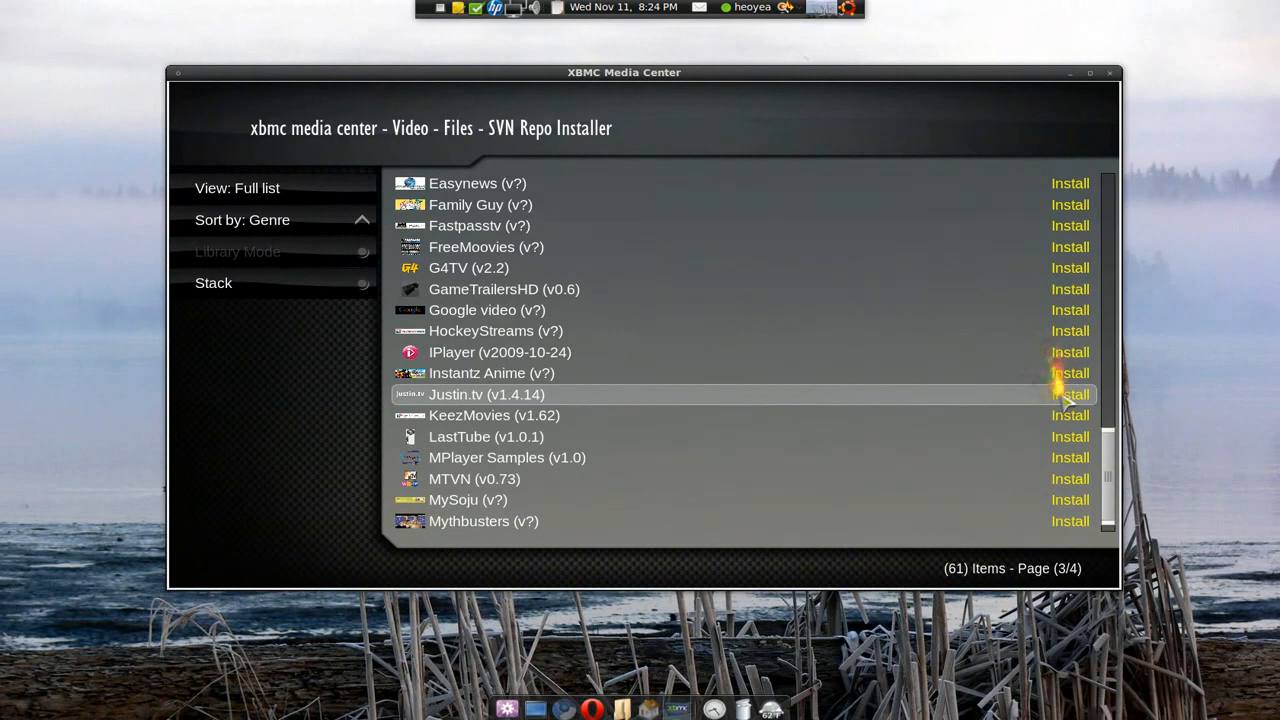
left_click(1070, 394)
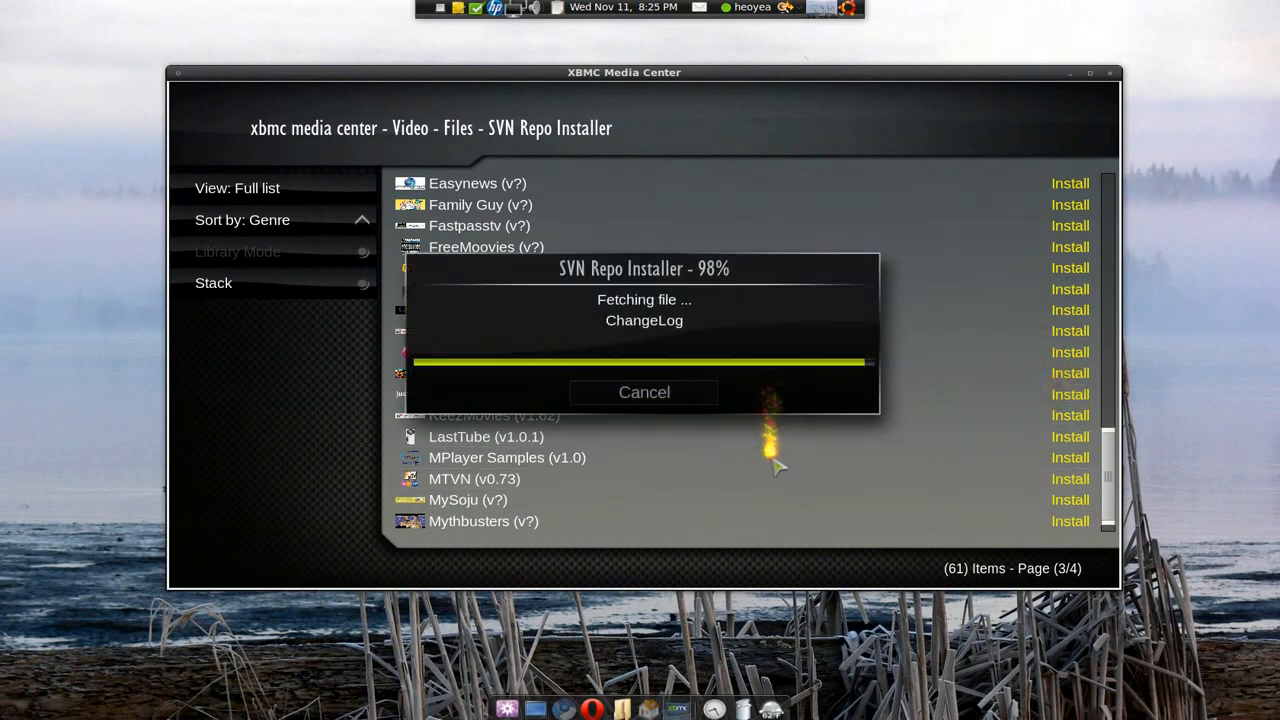
mouse_move(776, 460)
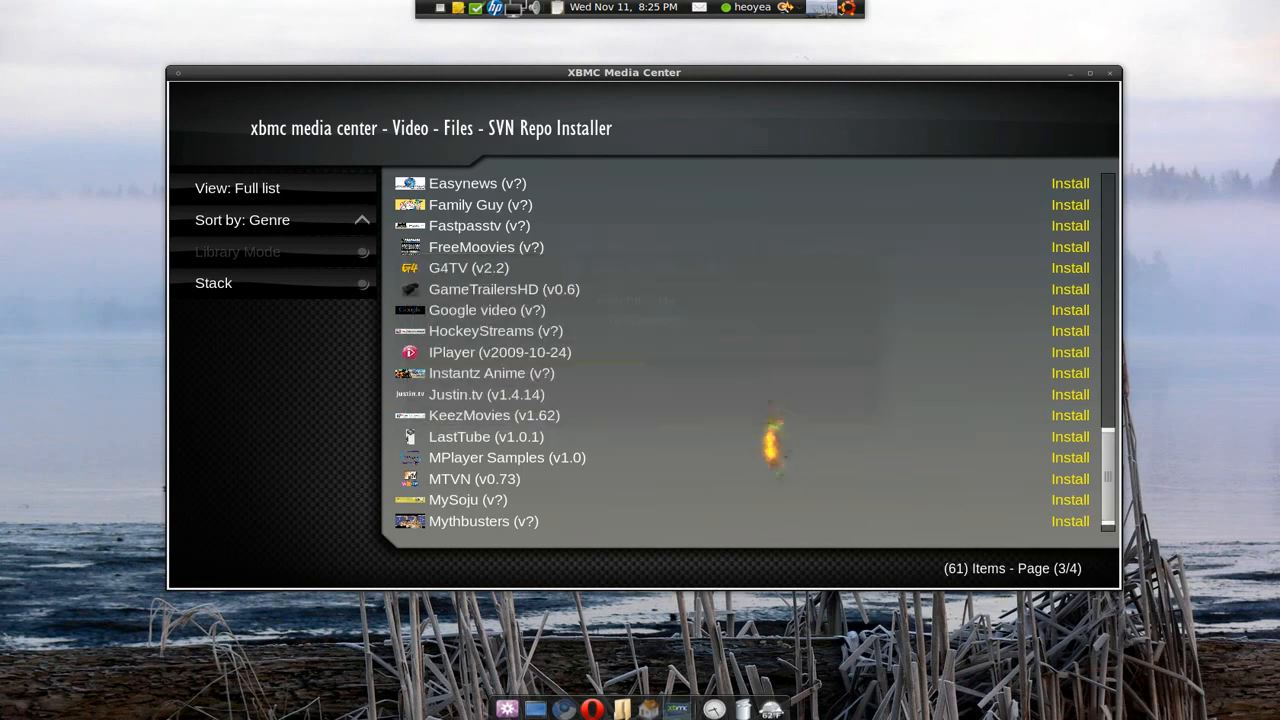
Step: Install the Justin.tv plugin from its info dialog, confirming and acknowledging the success message
left_click(486, 394)
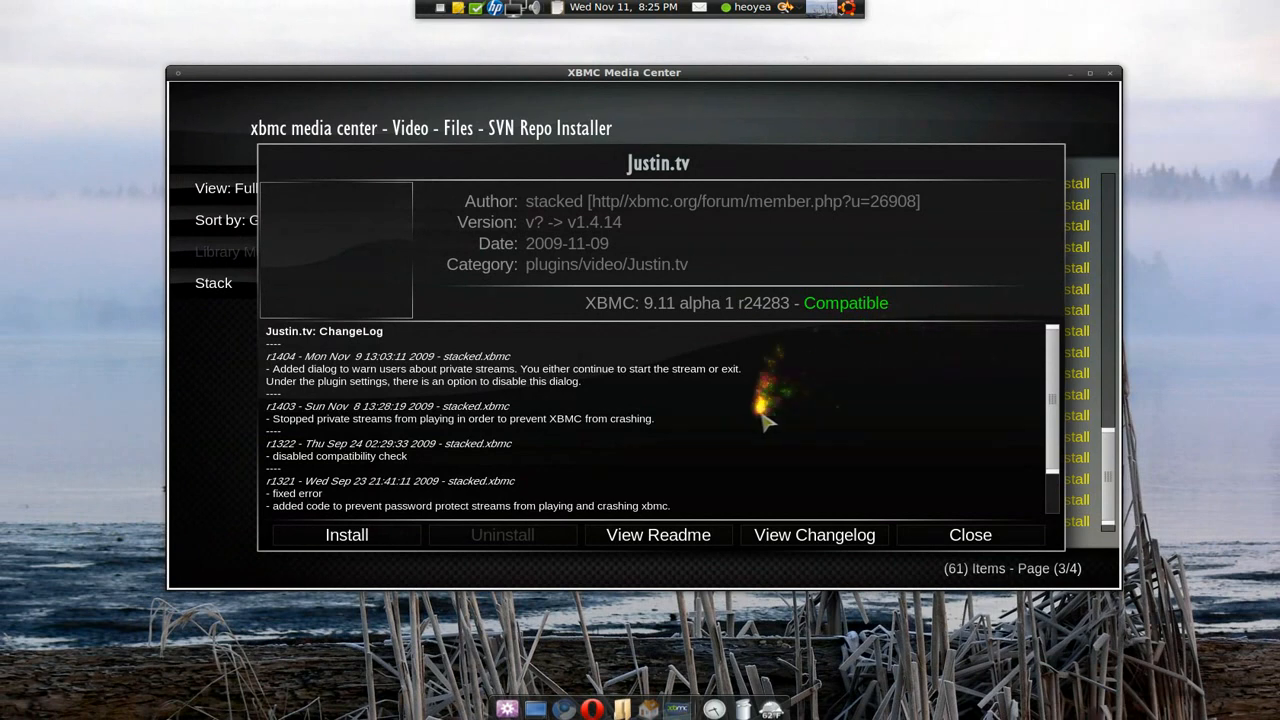
mouse_move(346, 536)
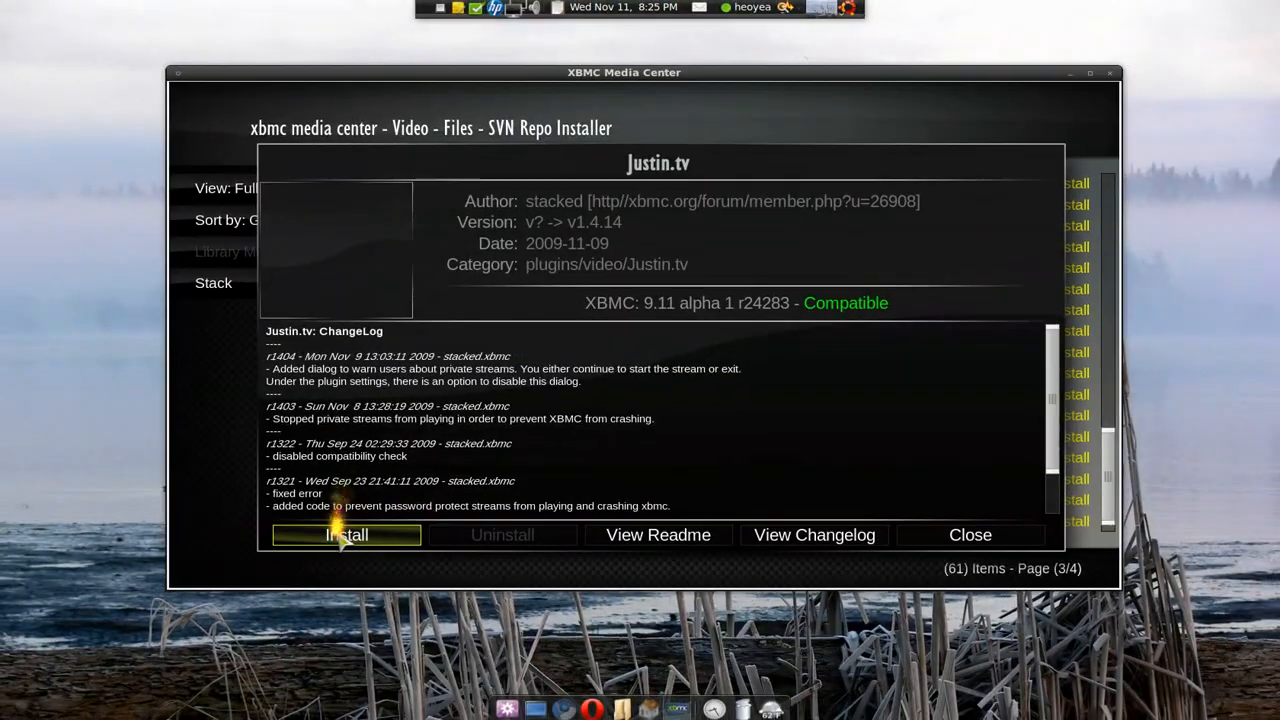
left_click(344, 536)
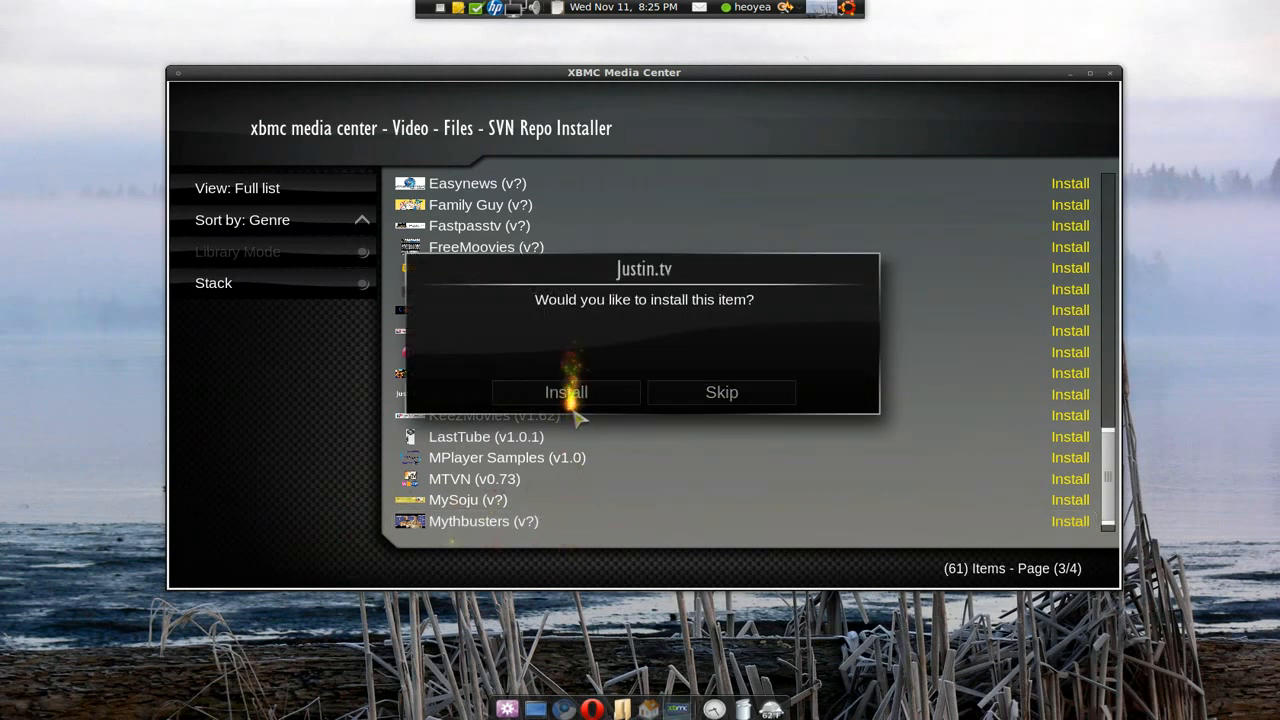
left_click(564, 390)
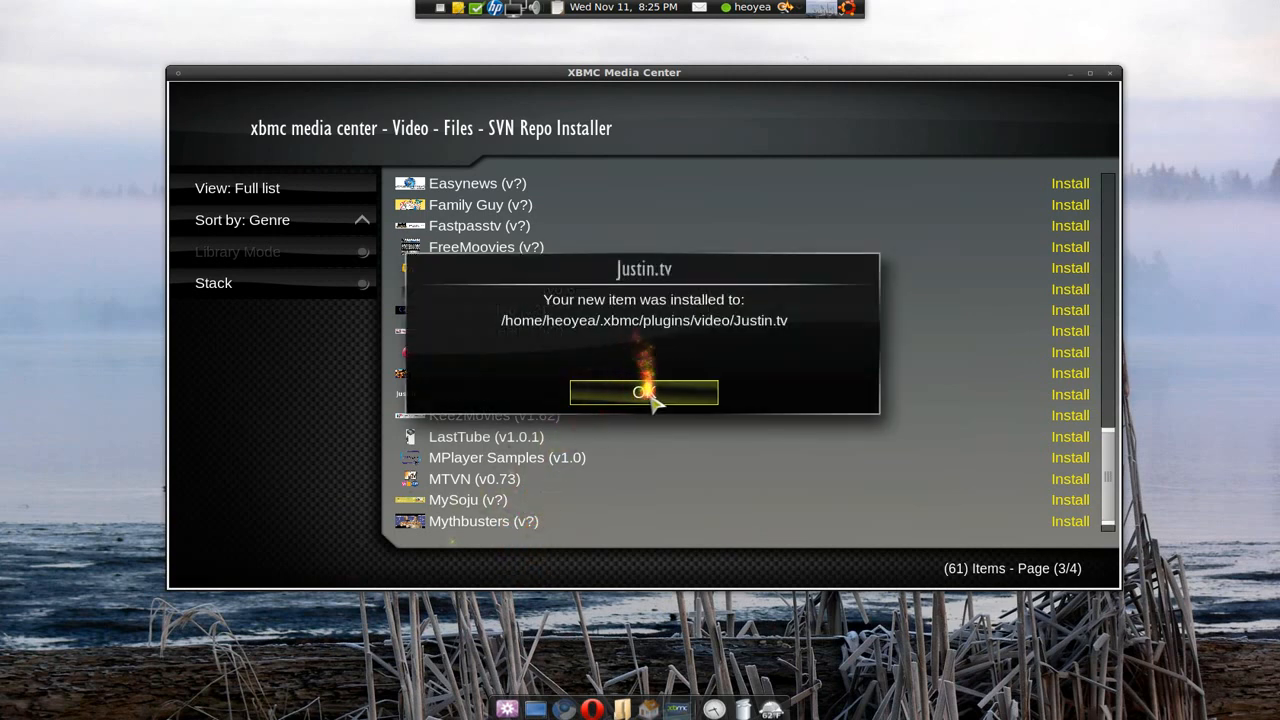
left_click(644, 390)
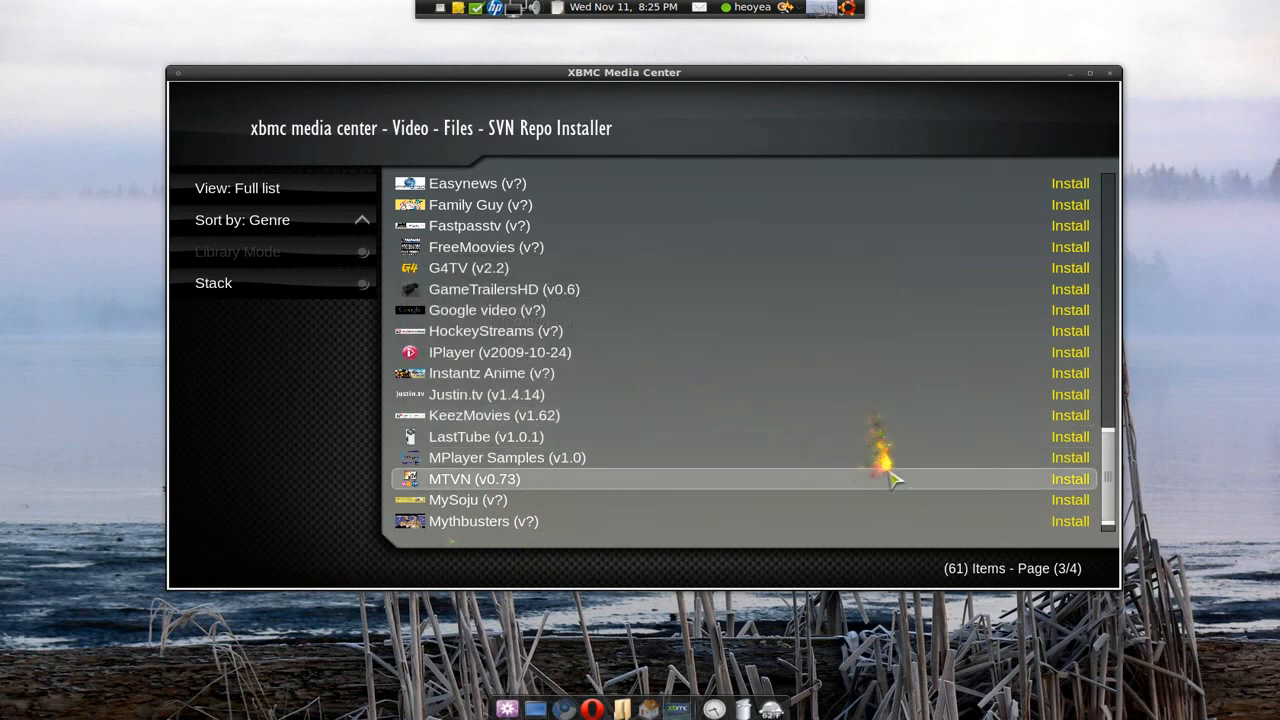
mouse_move(1096, 276)
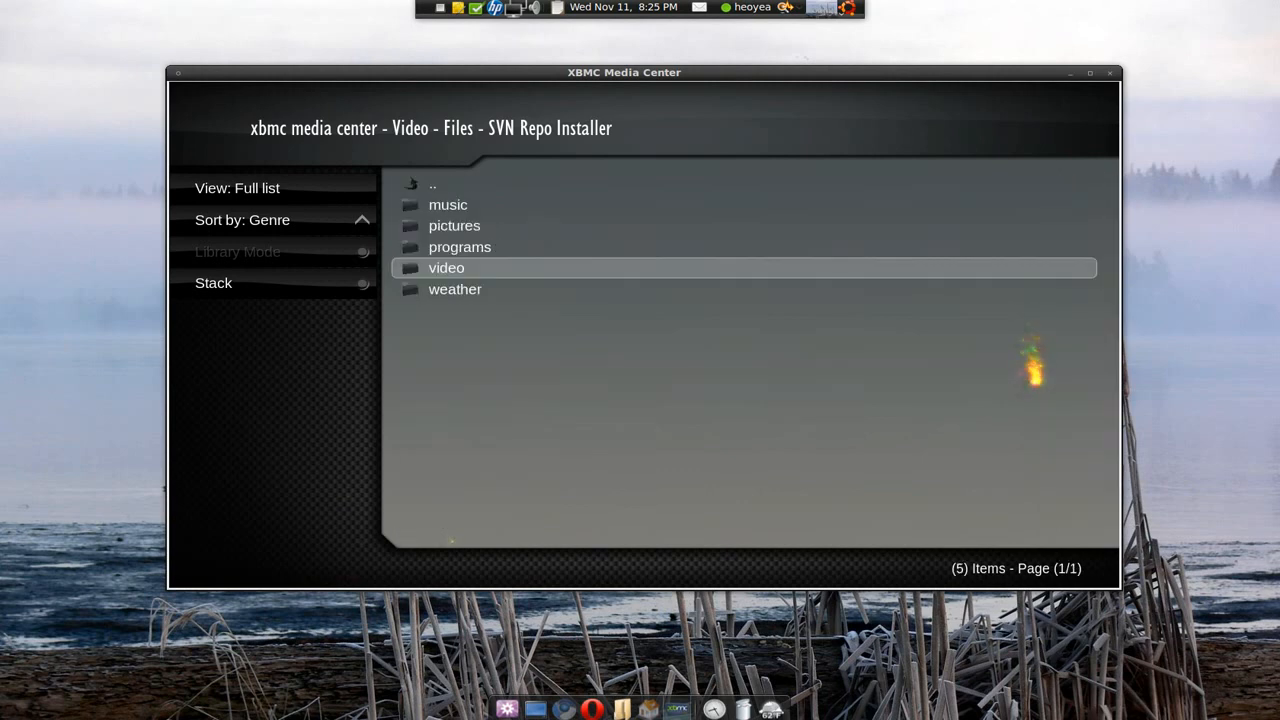
Step: Leave the installer folders and open the Justin.tv plugin under Video Files
double_click(446, 268)
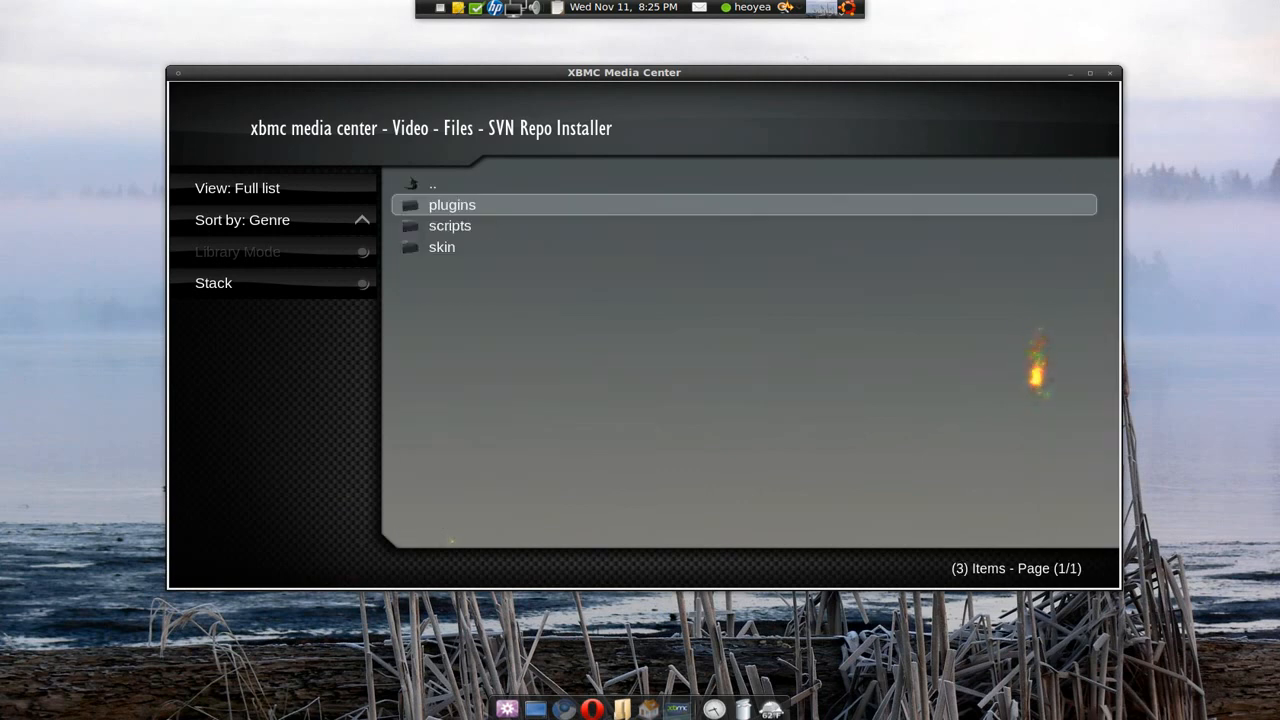
double_click(452, 204)
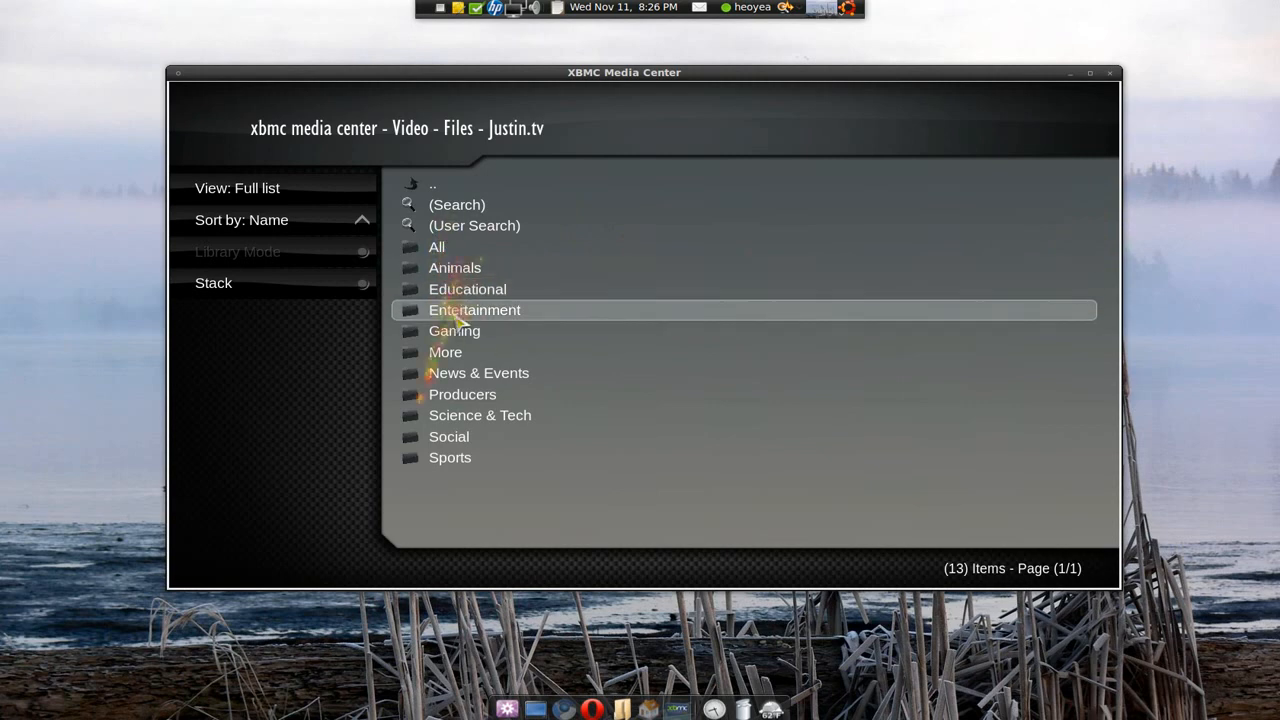
Step: Browse the Justin.tv Entertainment category into its Movies channel list
left_click(474, 308)
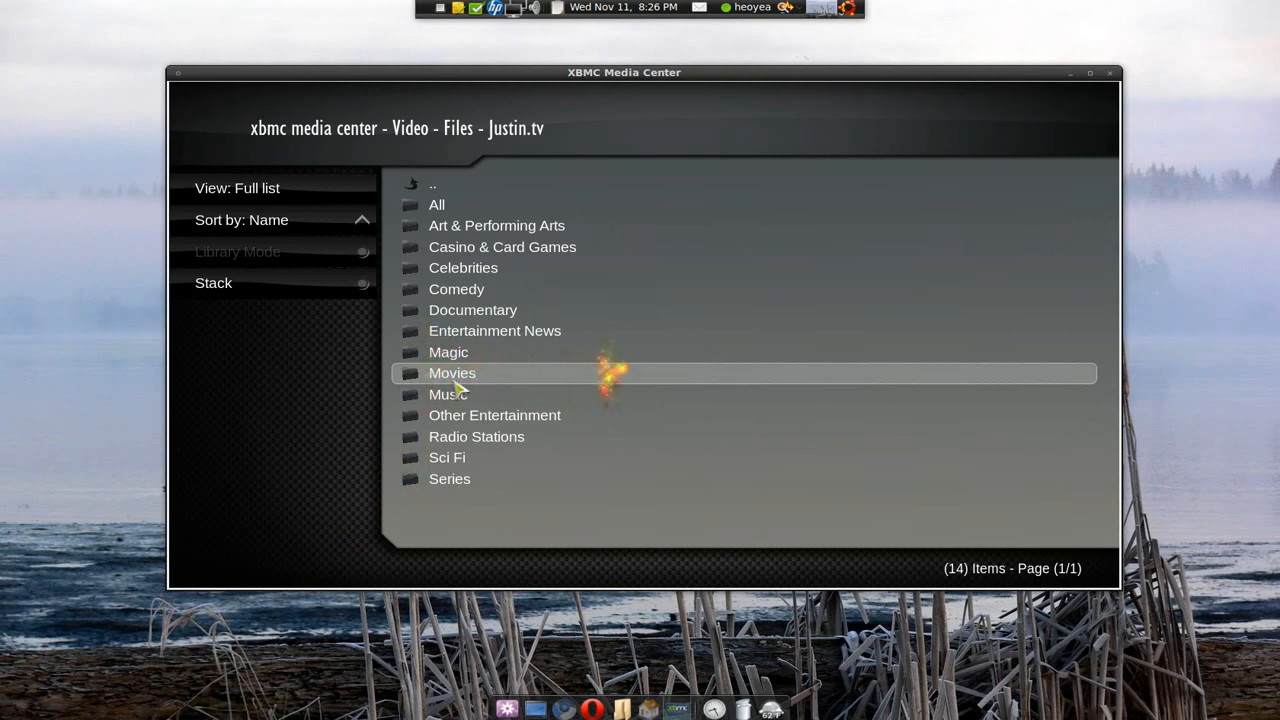
left_click(452, 372)
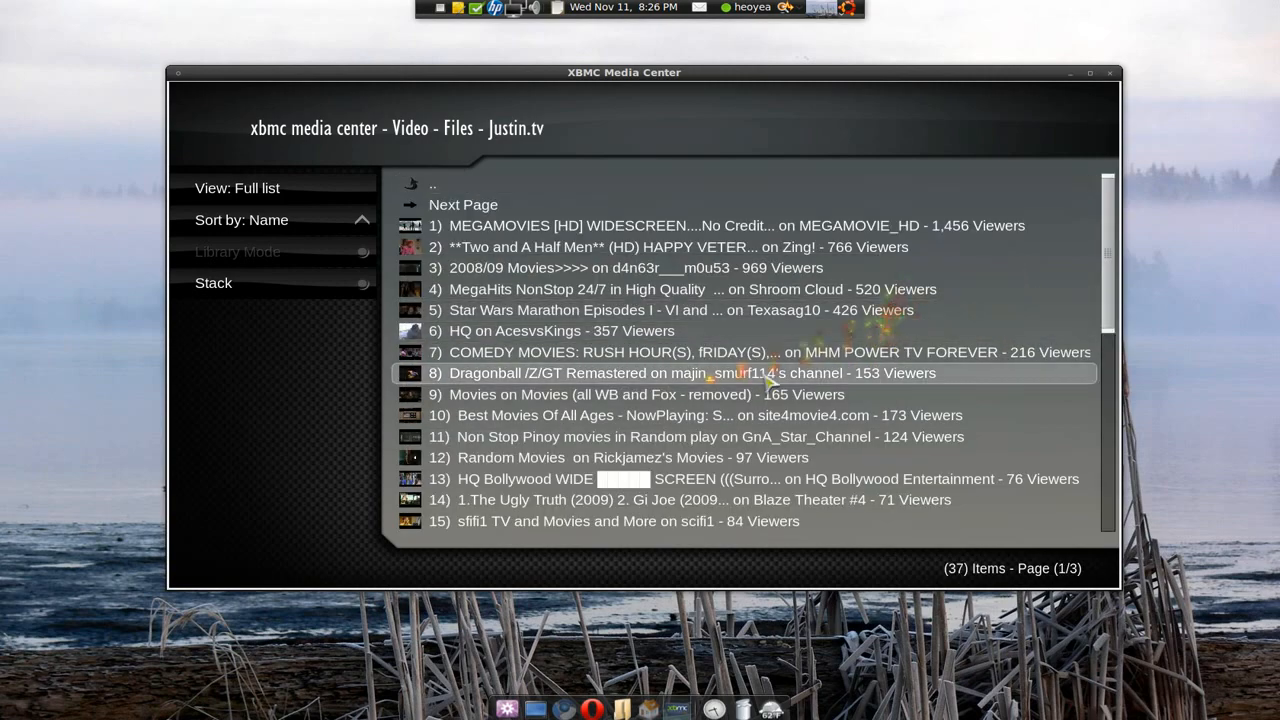
scroll("up", 3)
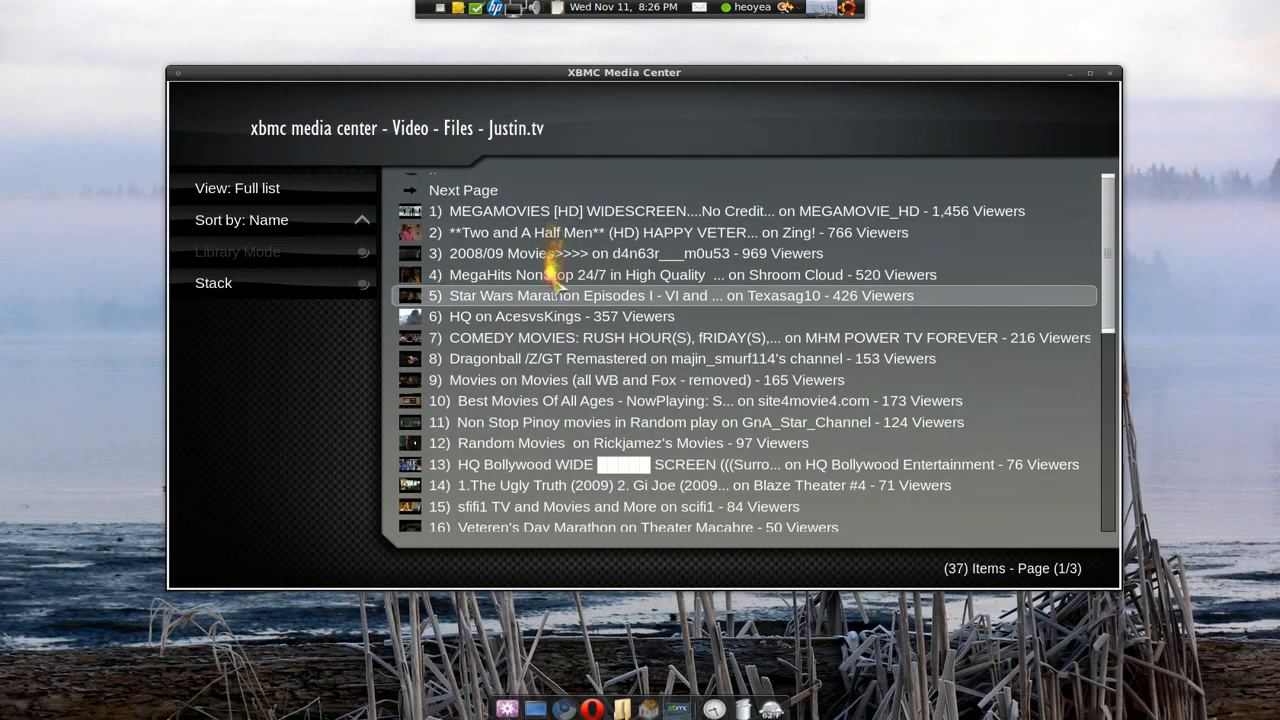
scroll("down", 3)
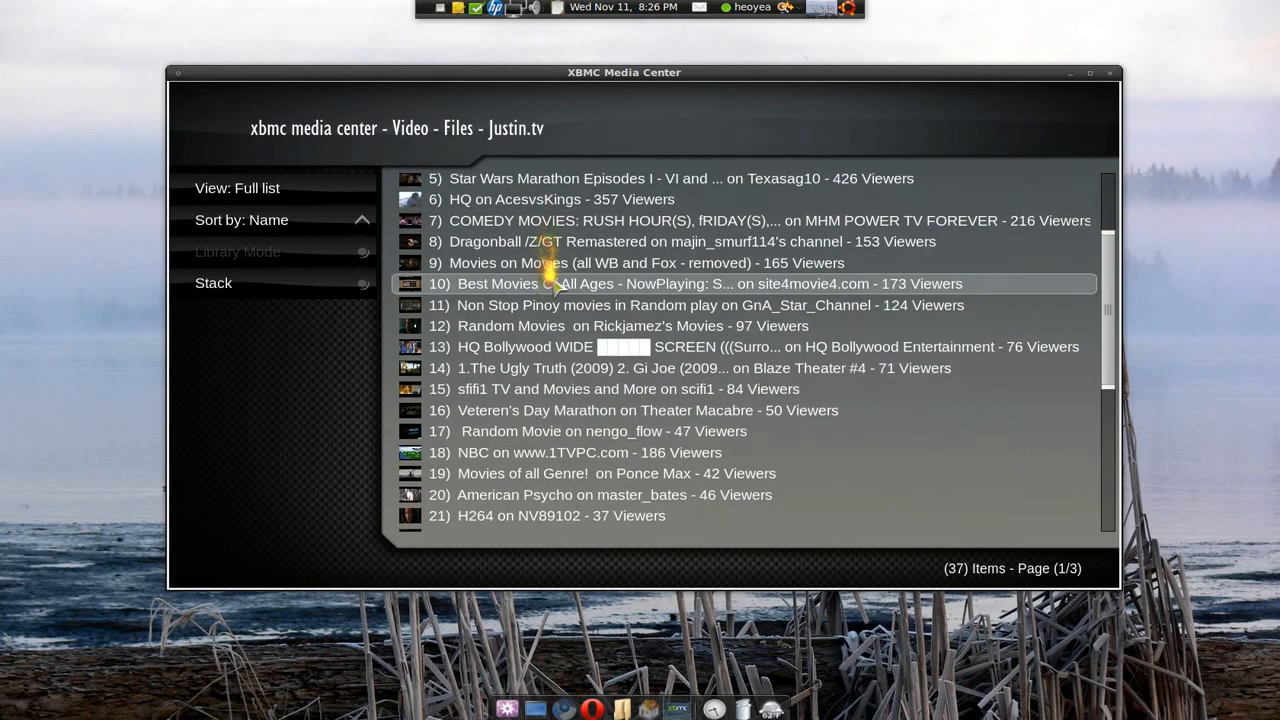
scroll("down", 3)
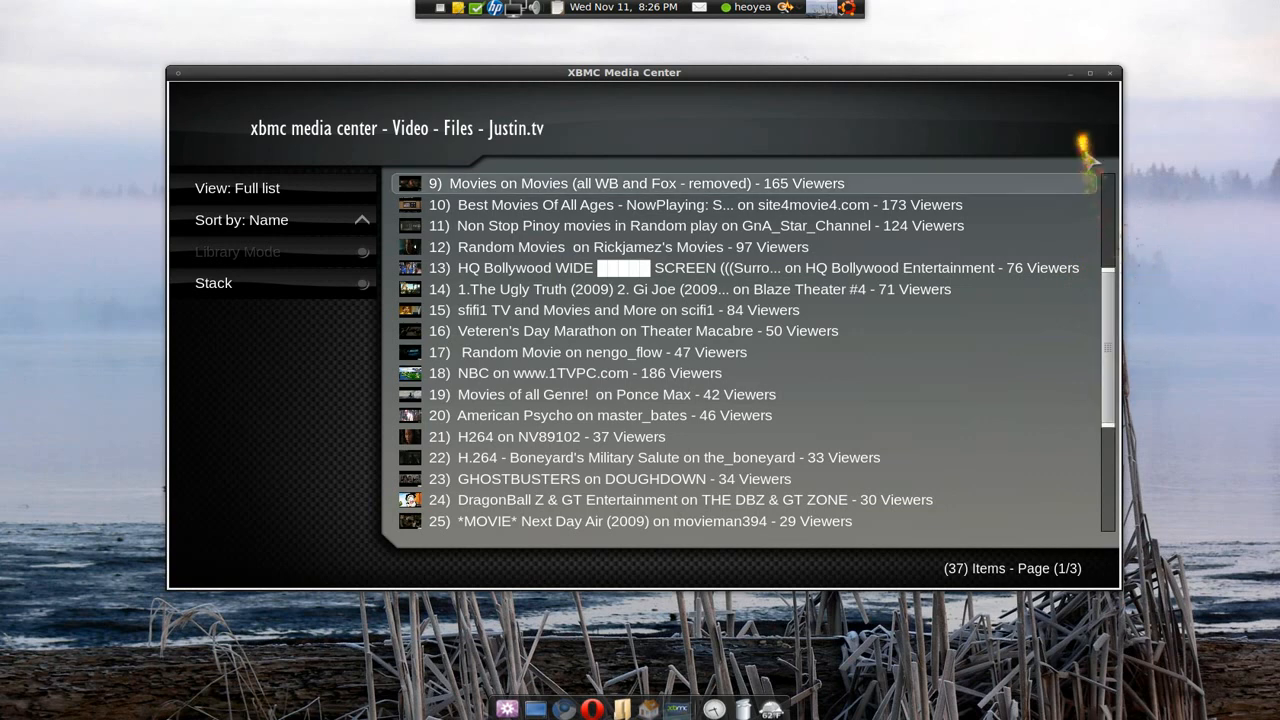
mouse_move(1076, 84)
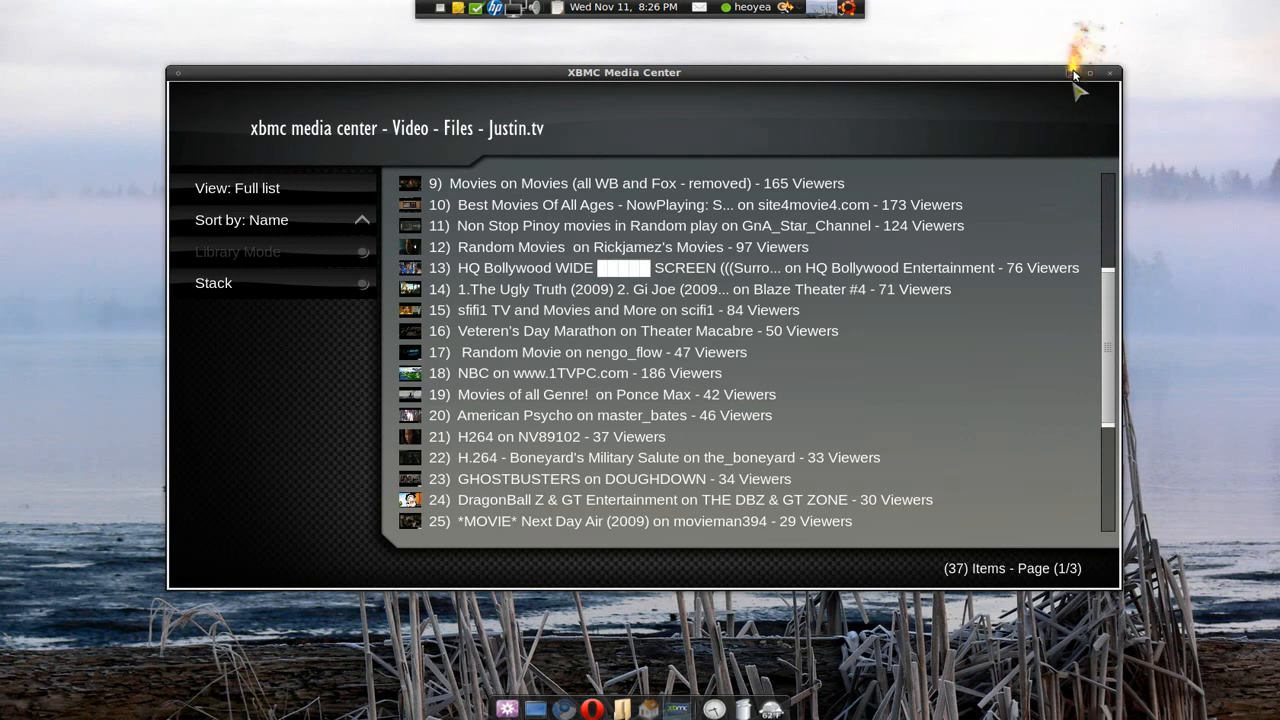
mouse_move(1090, 72)
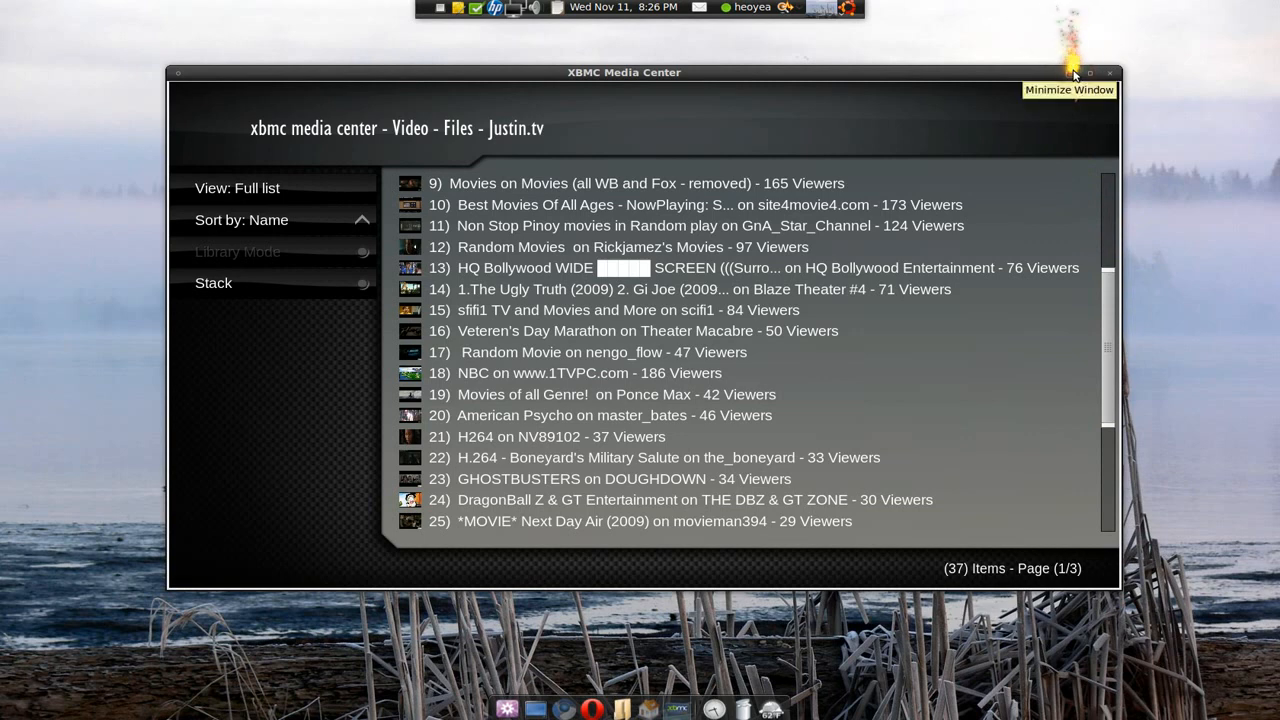